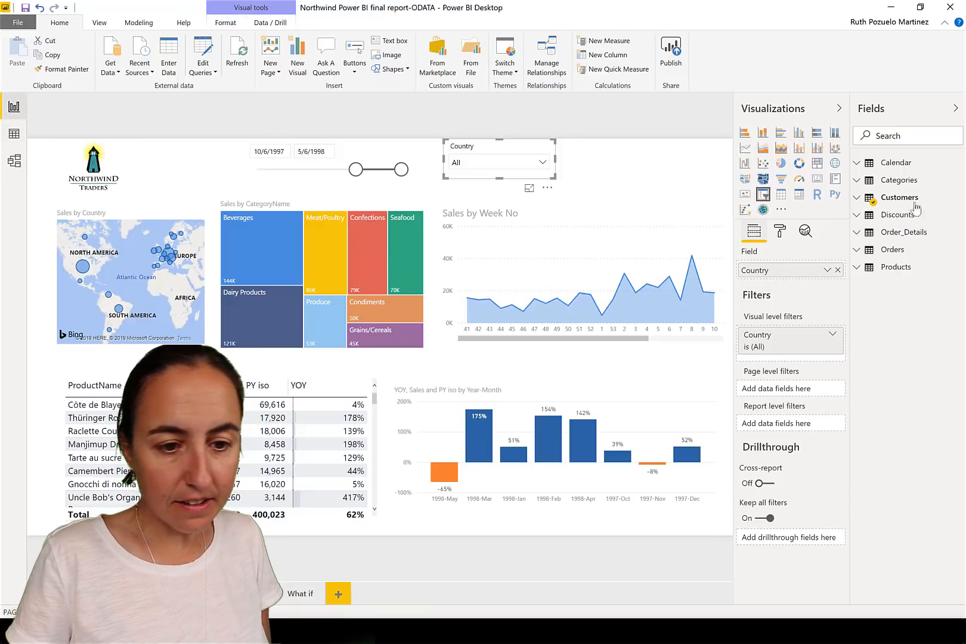
pyautogui.moveTo(897, 162)
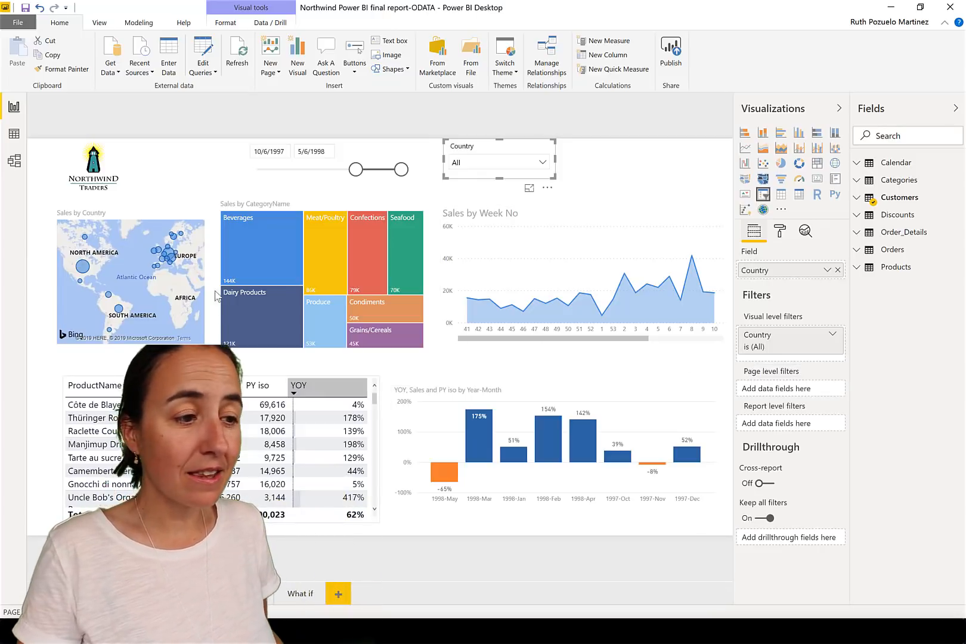
# Step: Toggle the Bookmarks, Selection, Sync slicers and Gridlines view options on, then switch them all off again
pyautogui.click(98, 22)
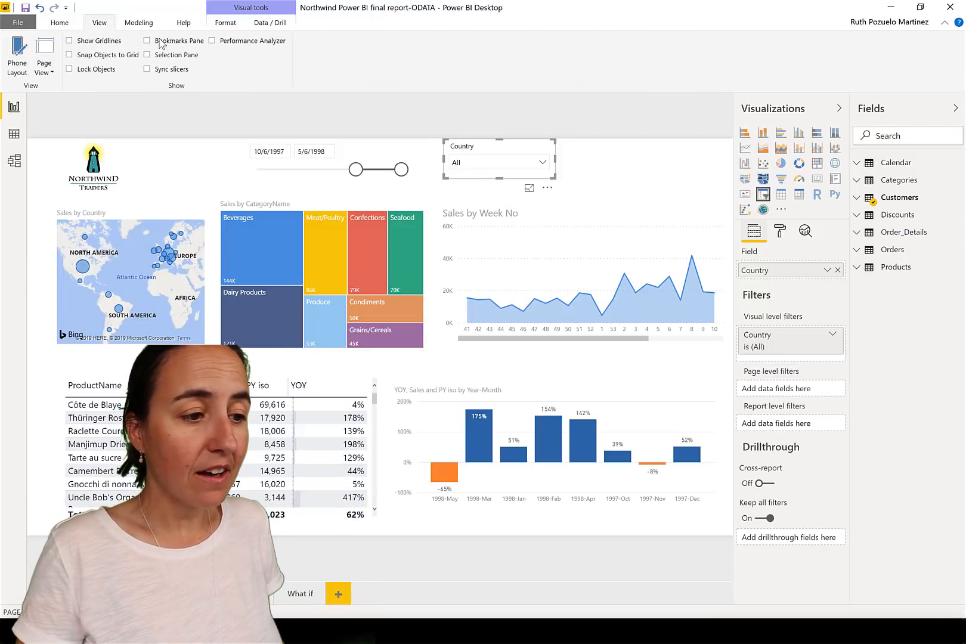
pyautogui.click(147, 40)
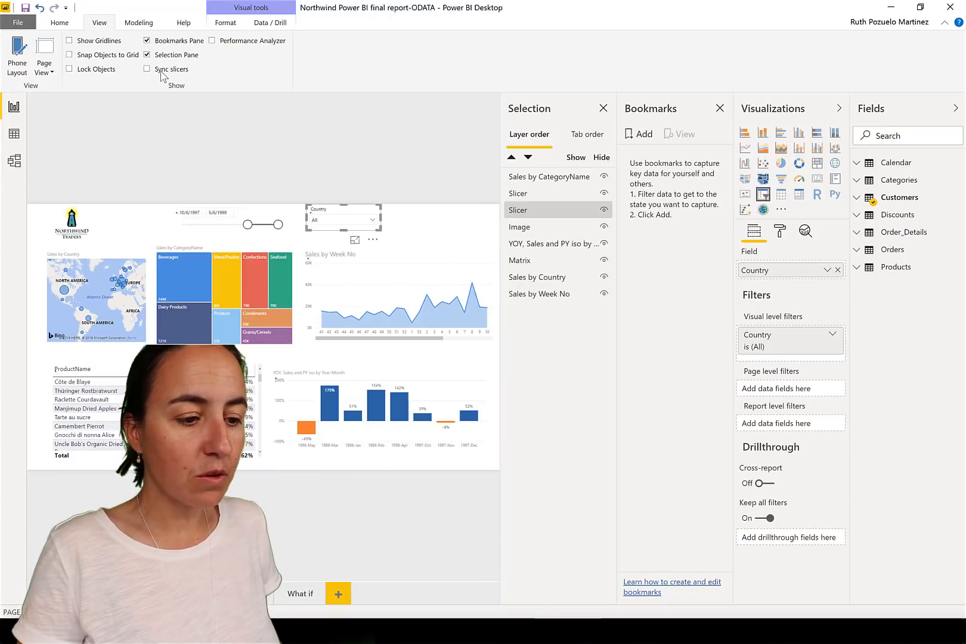
pyautogui.click(147, 68)
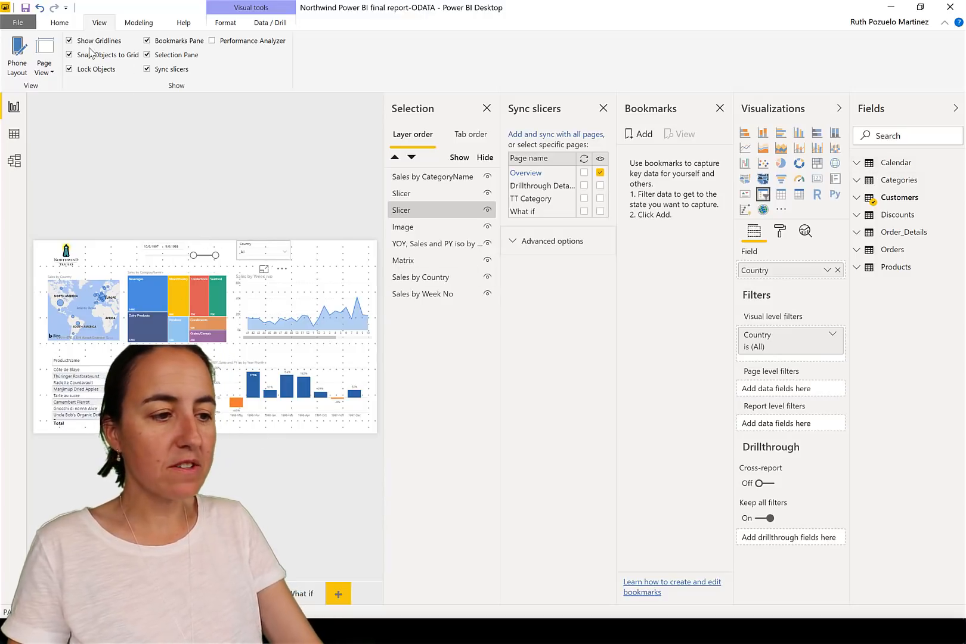
pyautogui.click(70, 40)
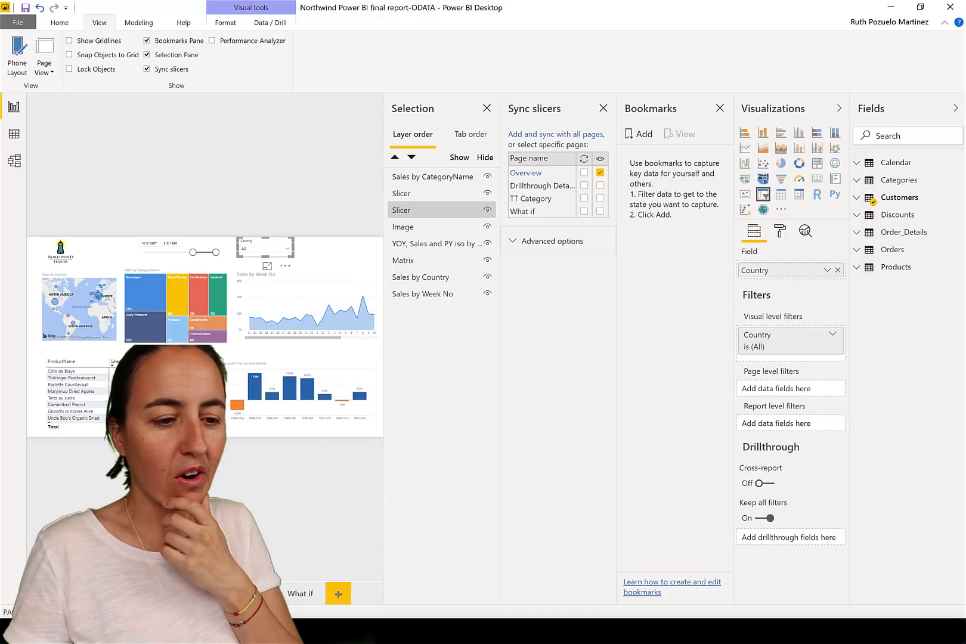
pyautogui.click(487, 108)
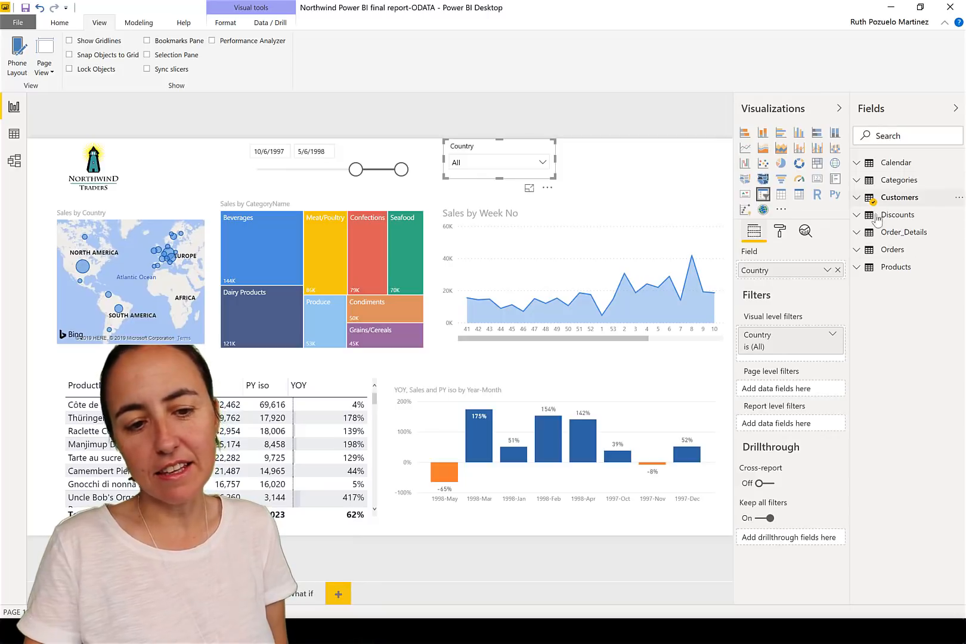
# Step: Select the Sales by CategoryName treemap and expand its Tooltip formatting to the Label Color palette
pyautogui.click(897, 267)
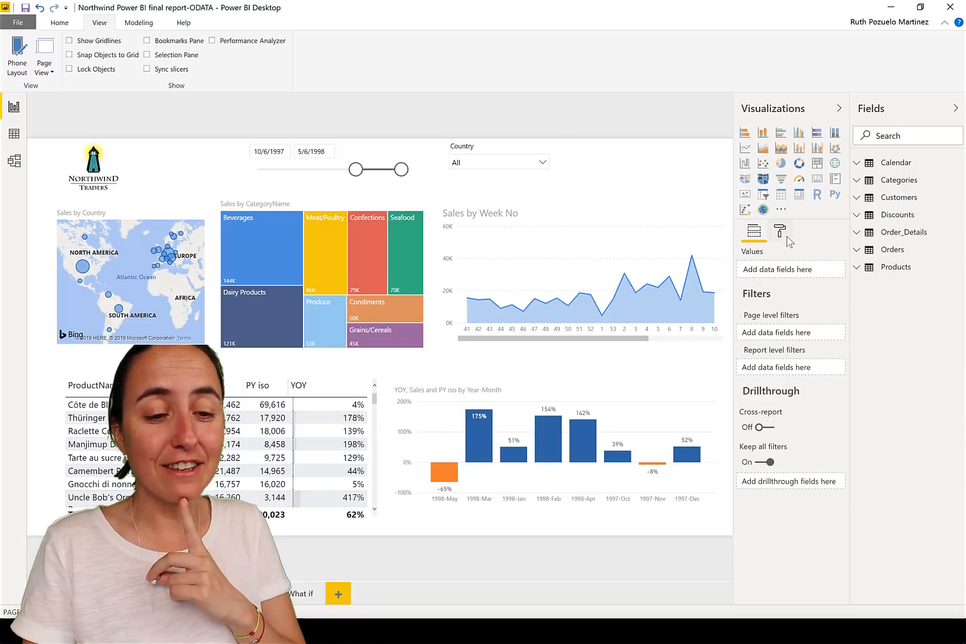
pyautogui.click(779, 232)
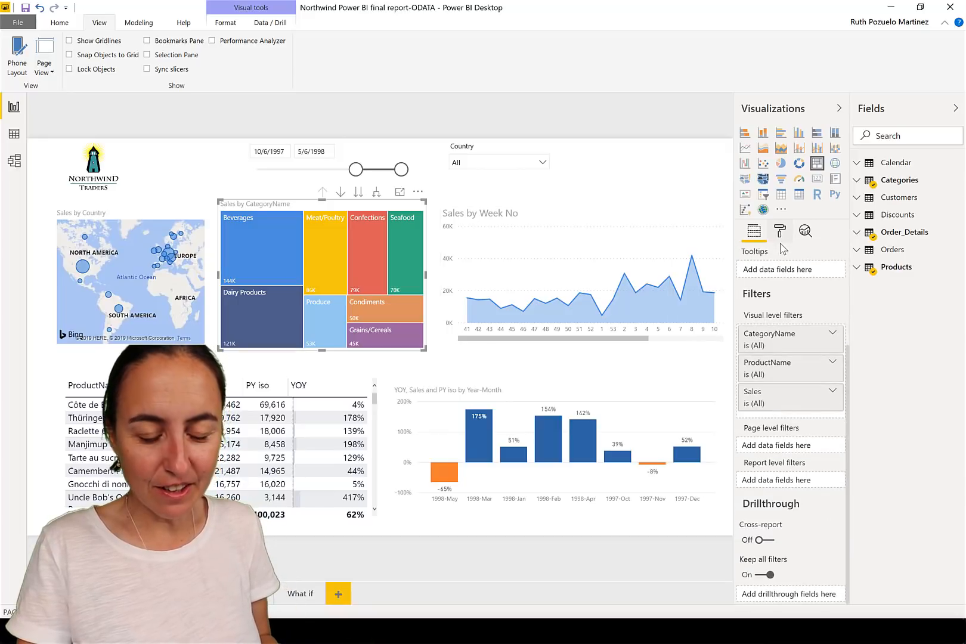
pyautogui.click(779, 231)
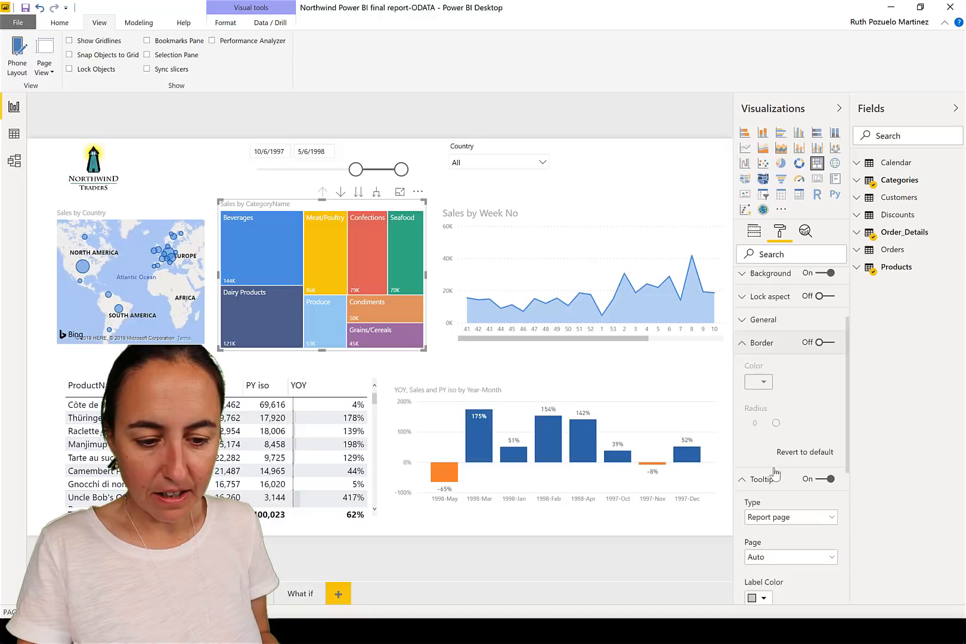
pyautogui.click(765, 597)
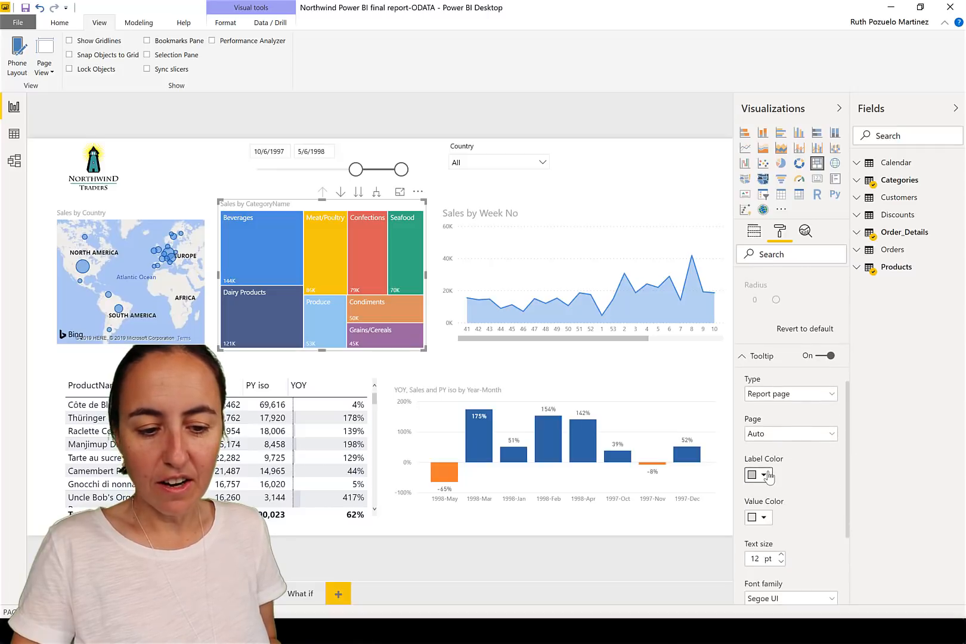
pyautogui.click(758, 475)
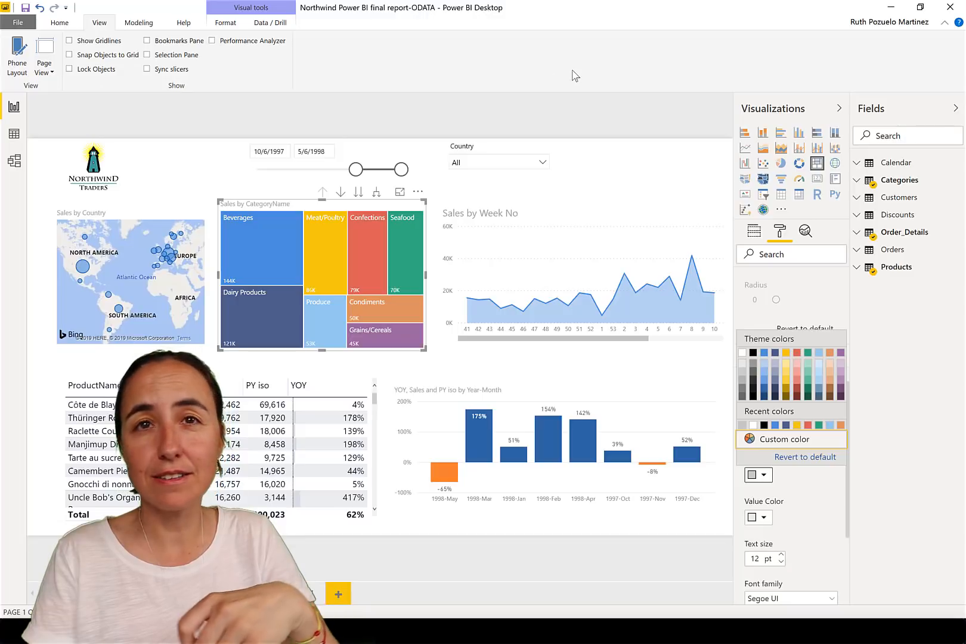
pyautogui.moveTo(451, 90)
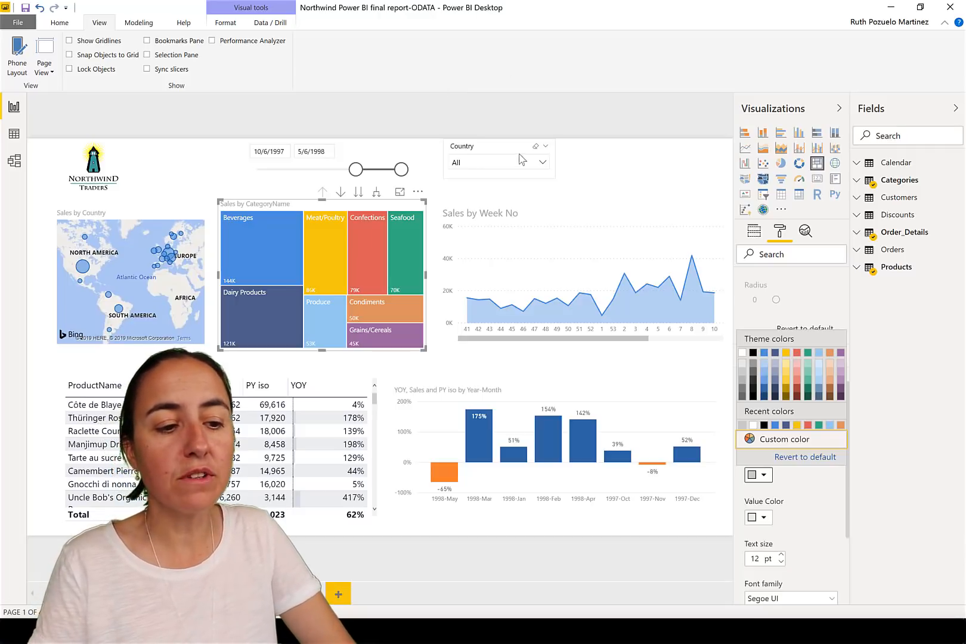
# Step: Select the Country slicer and shift it further right on the report page
pyautogui.click(498, 162)
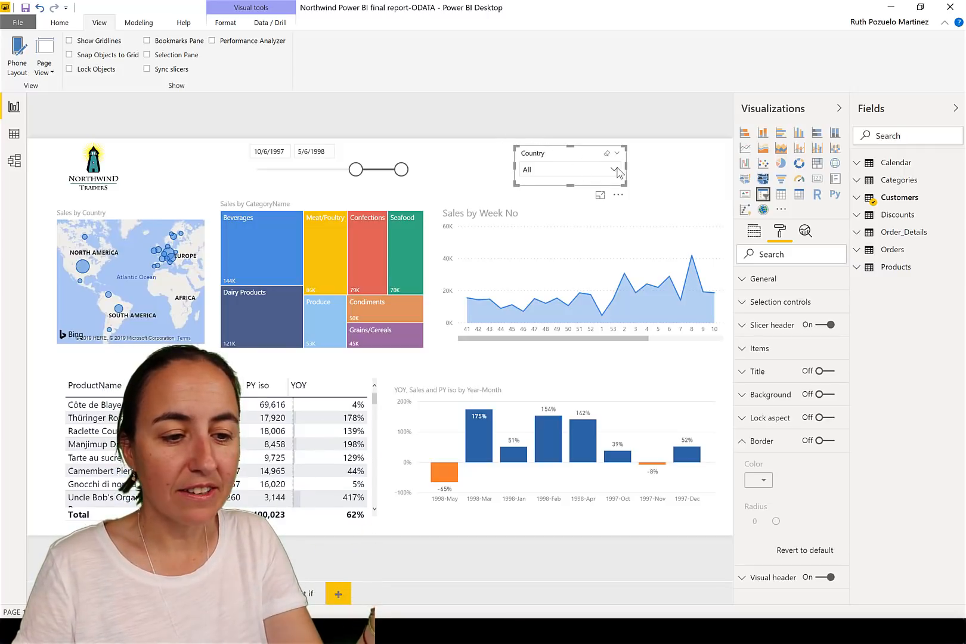
pyautogui.click(614, 169)
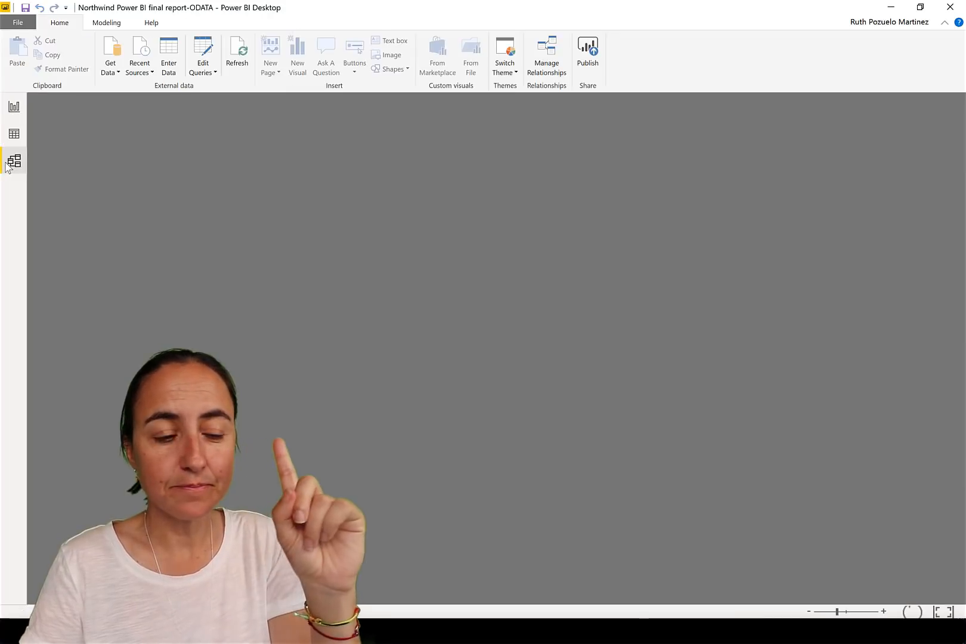
# Step: In Model view, move the Customers table card up and right beside Orders
pyautogui.click(13, 161)
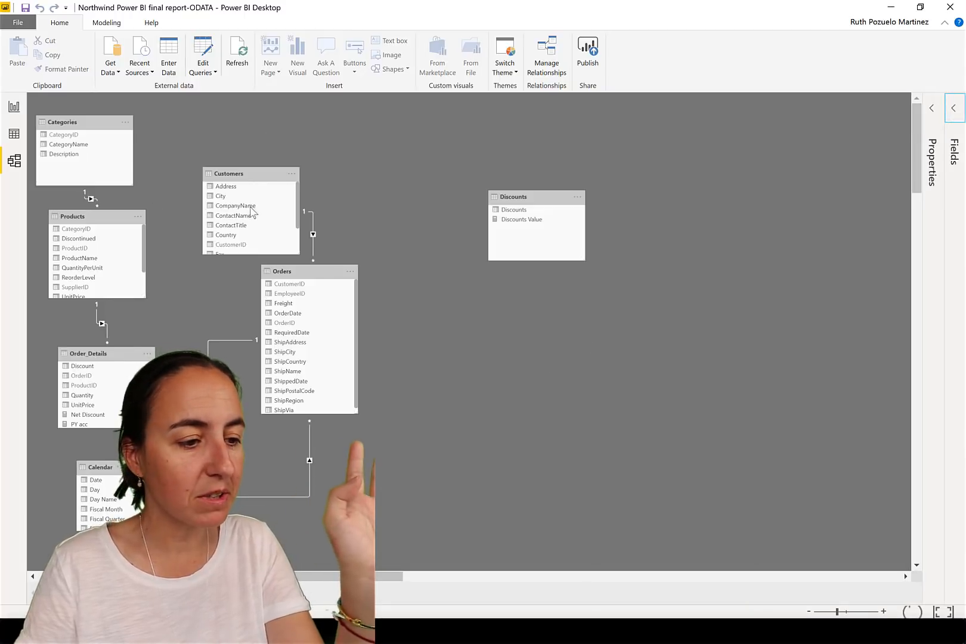
pyautogui.moveTo(249, 173); pyautogui.dragTo(401, 143)
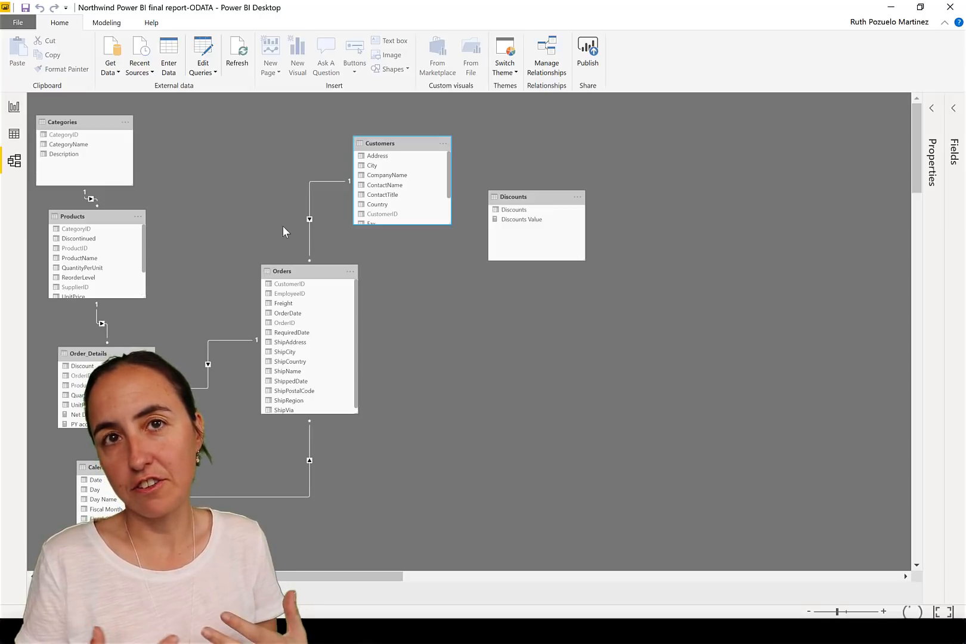
pyautogui.moveTo(268, 195)
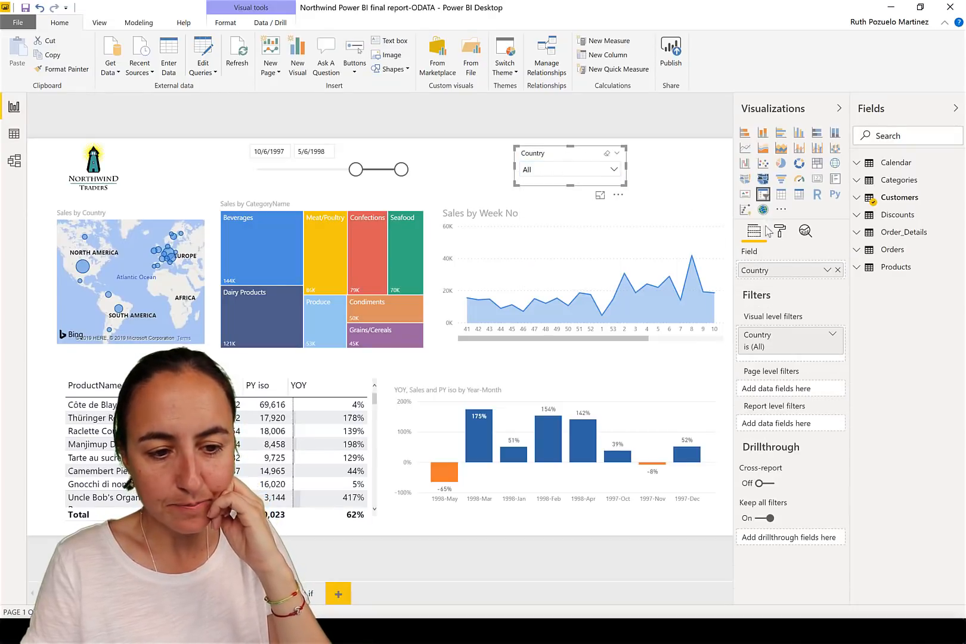
pyautogui.click(779, 232)
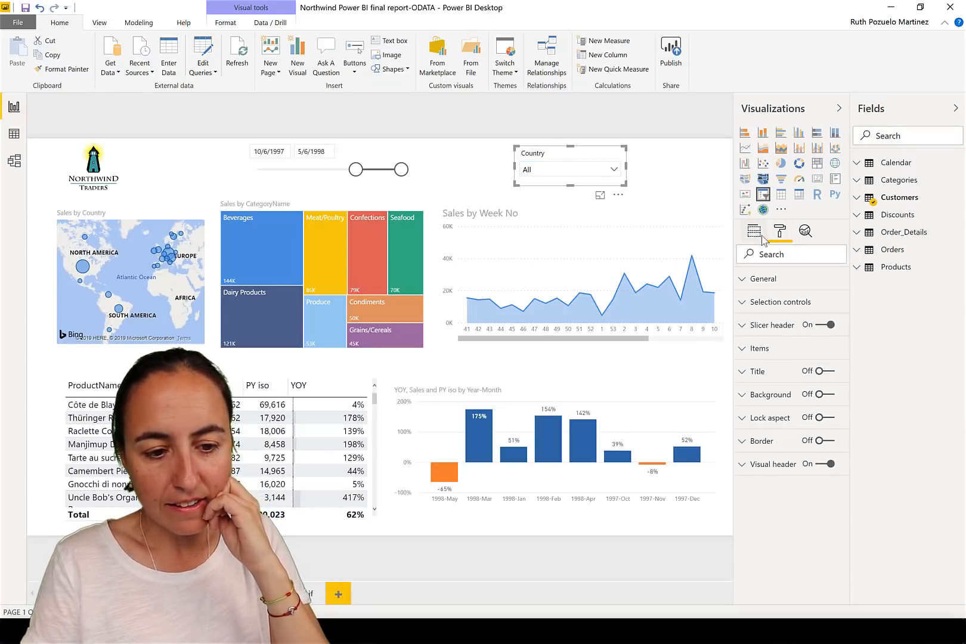
pyautogui.click(753, 232)
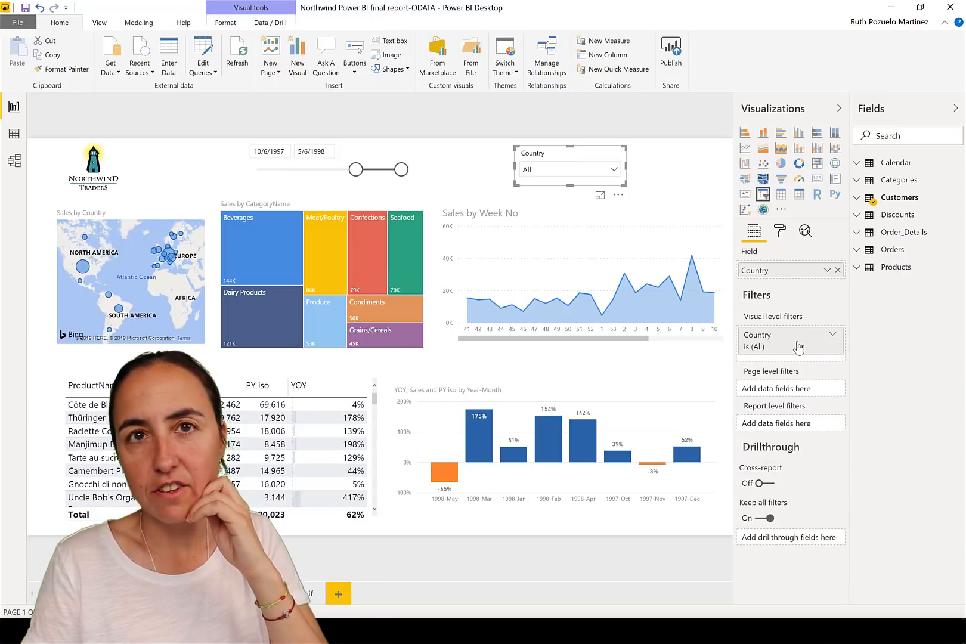
pyautogui.click(791, 336)
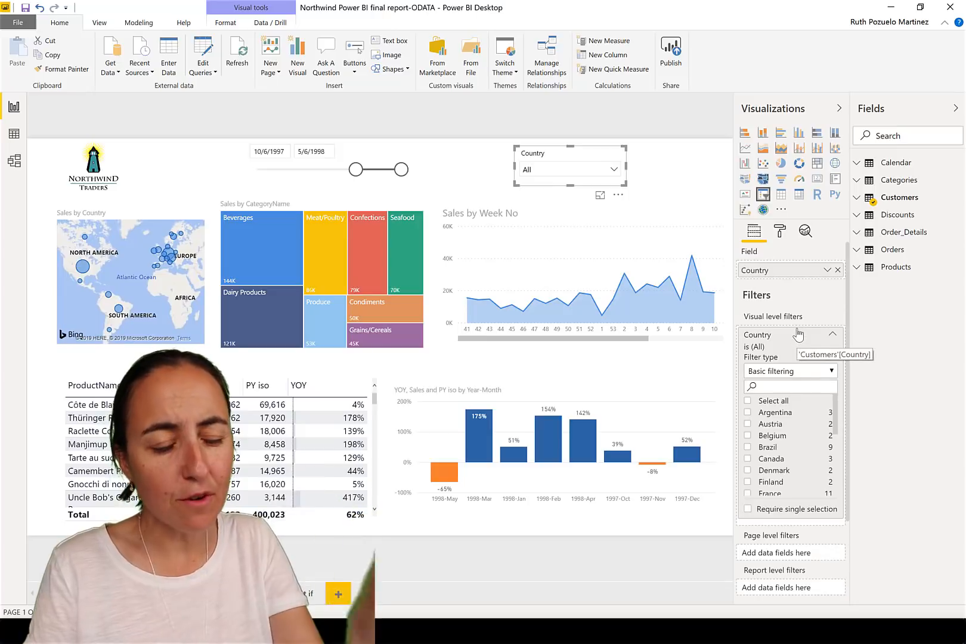
pyautogui.click(832, 335)
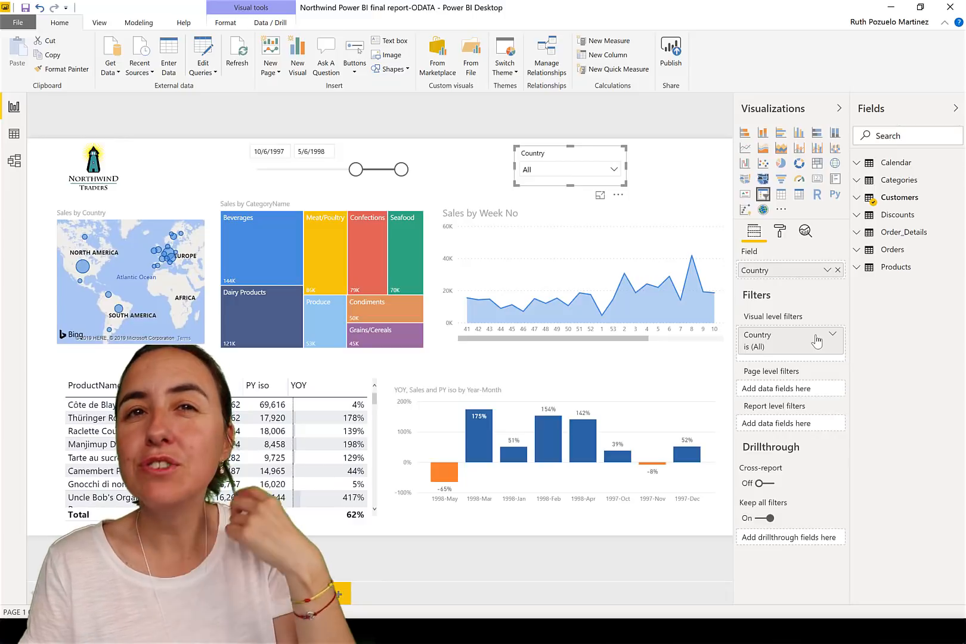
pyautogui.moveTo(817, 342)
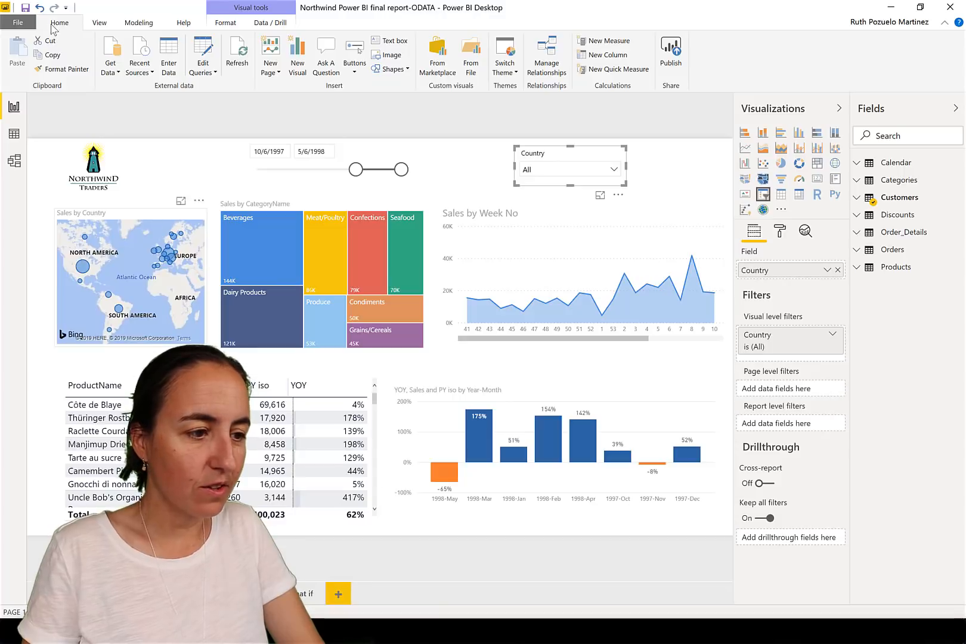
# Step: Show the Performance Analyzer pane from the View ribbon
pyautogui.click(99, 23)
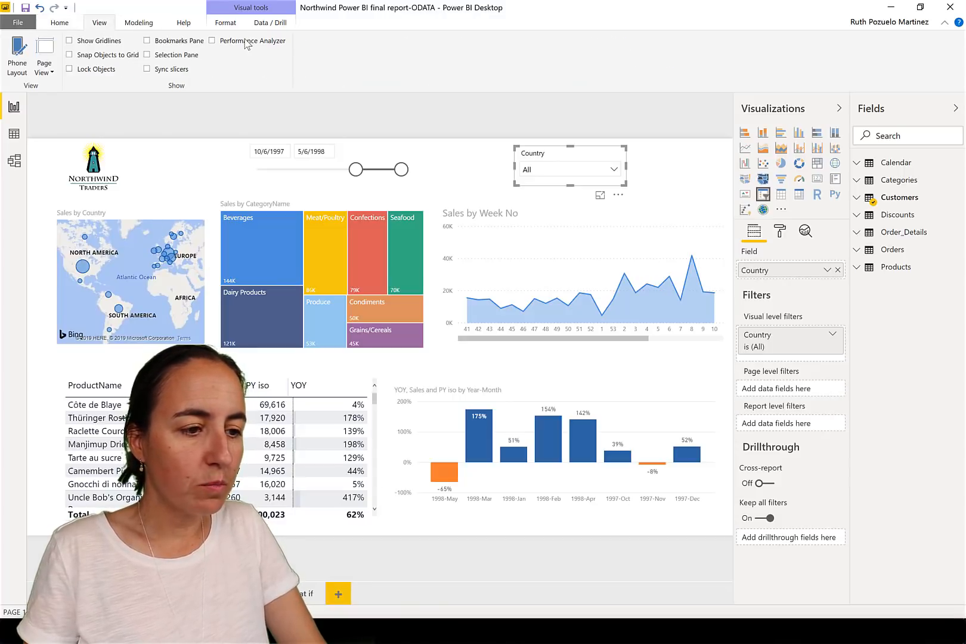
pyautogui.click(213, 40)
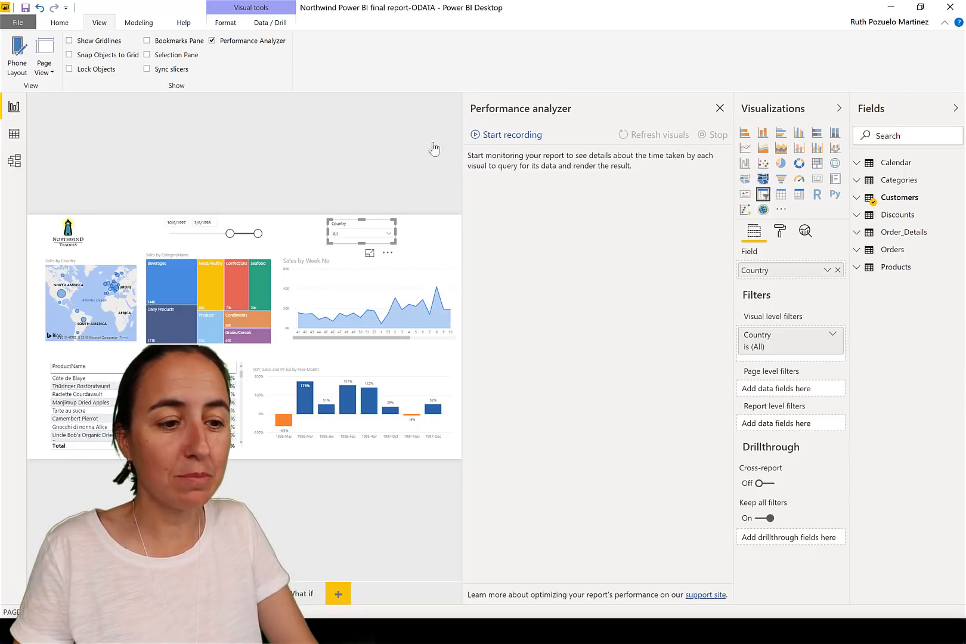
# Step: Start recording and refresh all visuals to capture each one's load duration in milliseconds
pyautogui.click(512, 134)
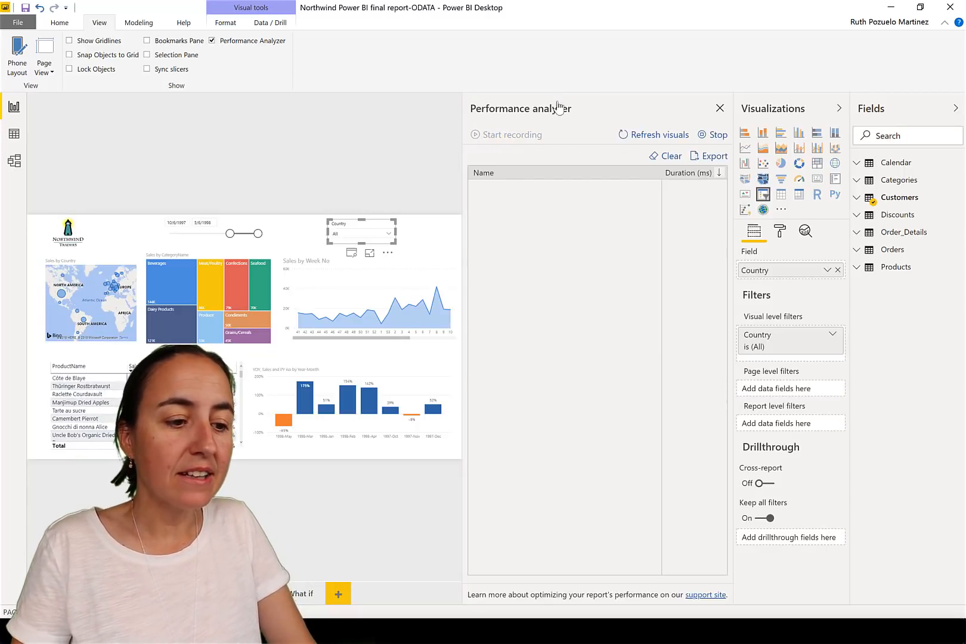
pyautogui.click(659, 134)
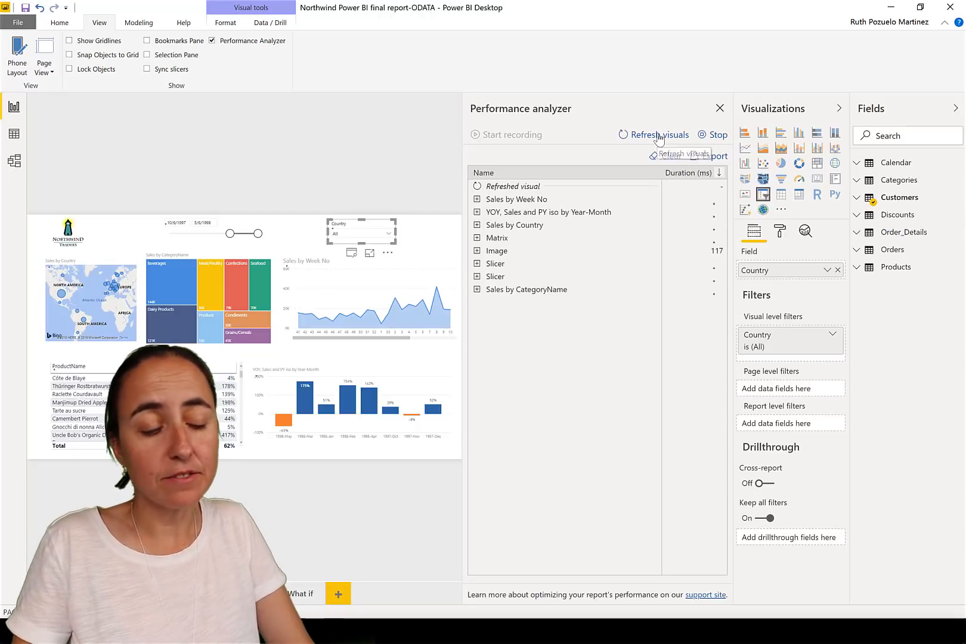
pyautogui.click(659, 134)
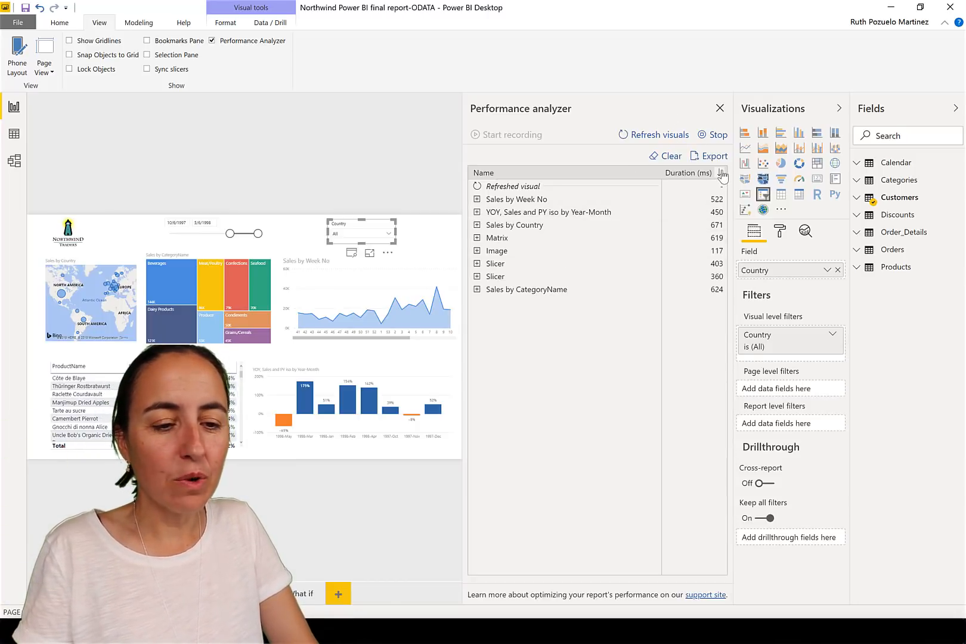
# Step: Sort the timings by DAX query time and peek at the Sales by CategoryName breakdown
pyautogui.click(722, 173)
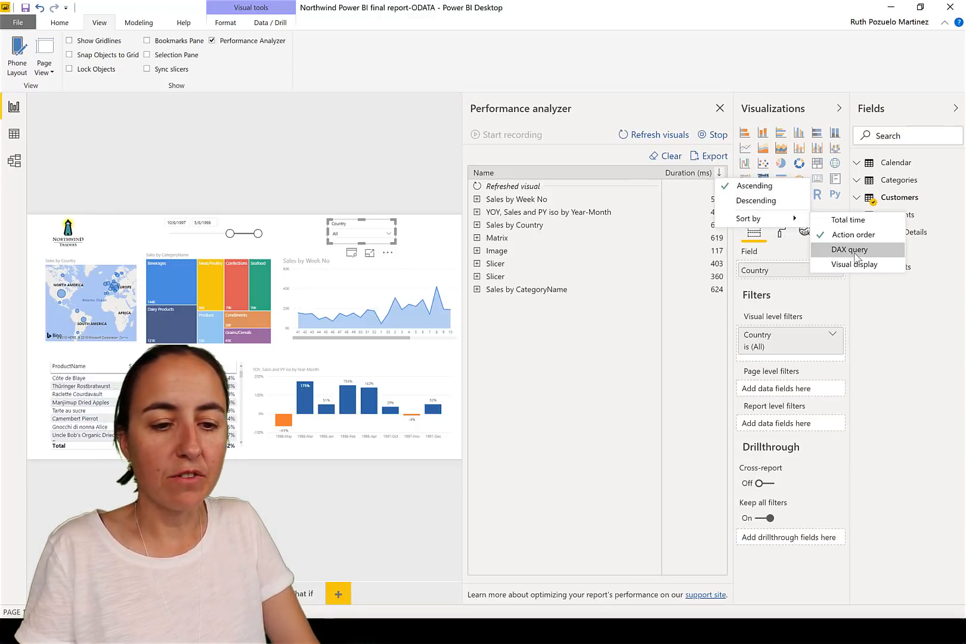
pyautogui.click(850, 250)
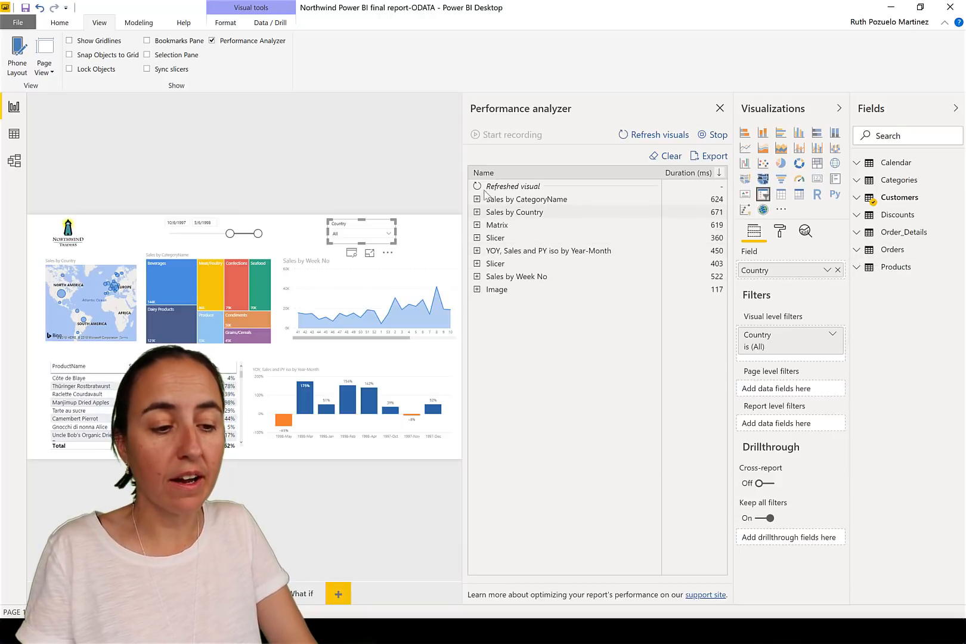
pyautogui.click(476, 198)
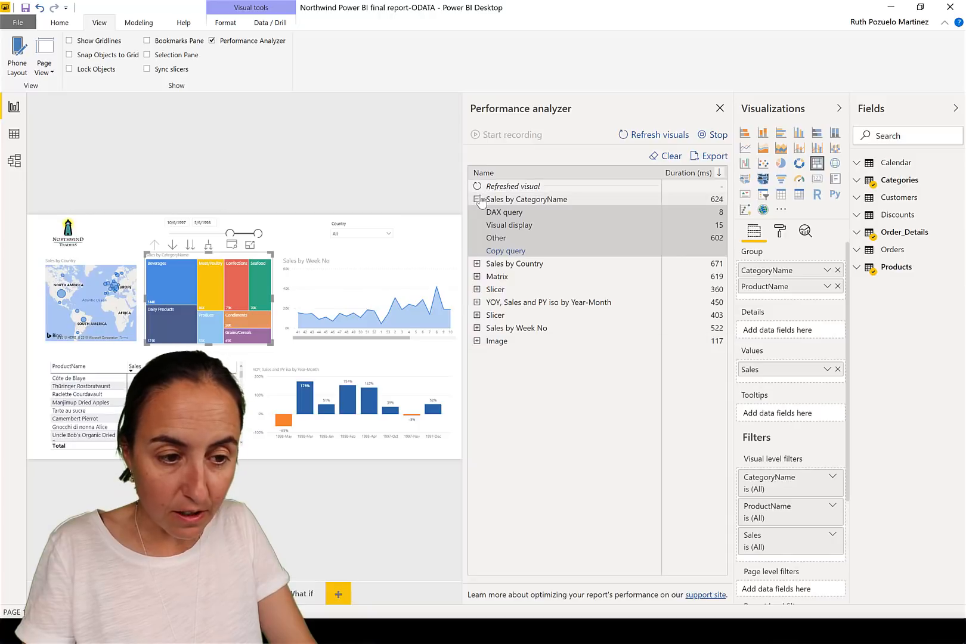
pyautogui.click(476, 199)
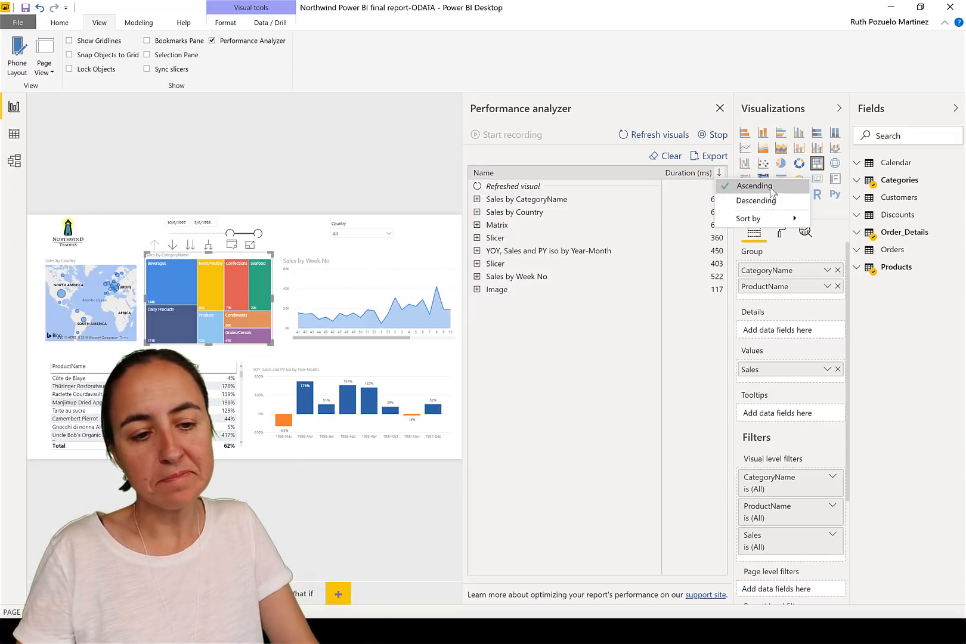
pyautogui.moveTo(749, 218)
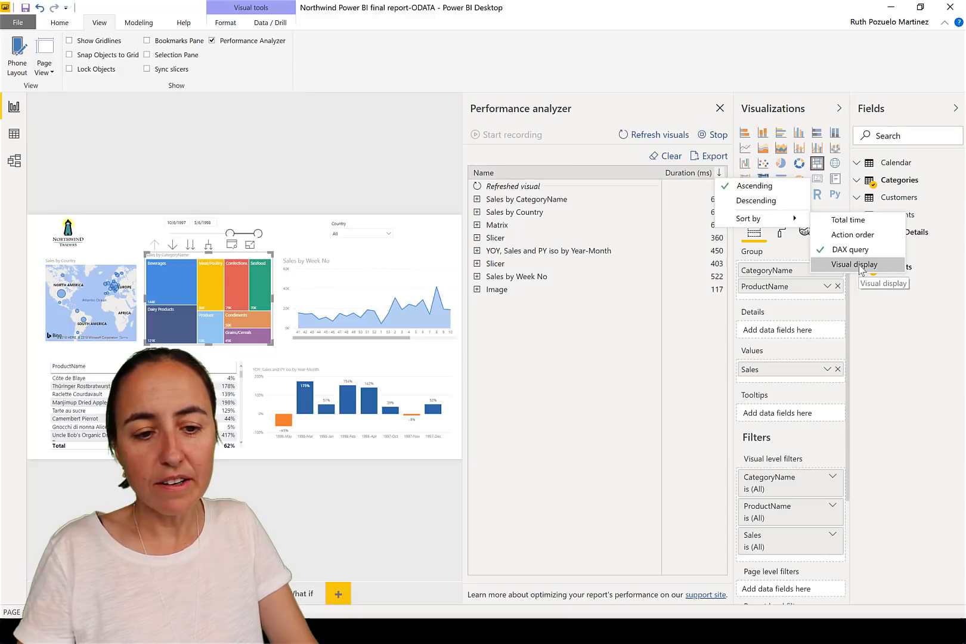
# Step: Re-sort the timings by visual display time, then move to the What if page
pyautogui.click(857, 264)
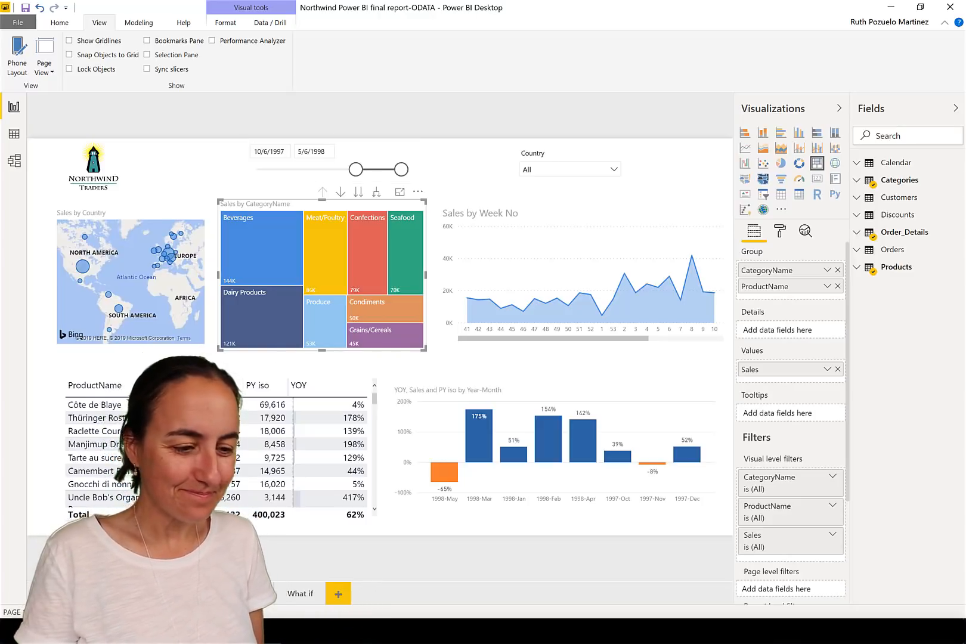
pyautogui.click(300, 594)
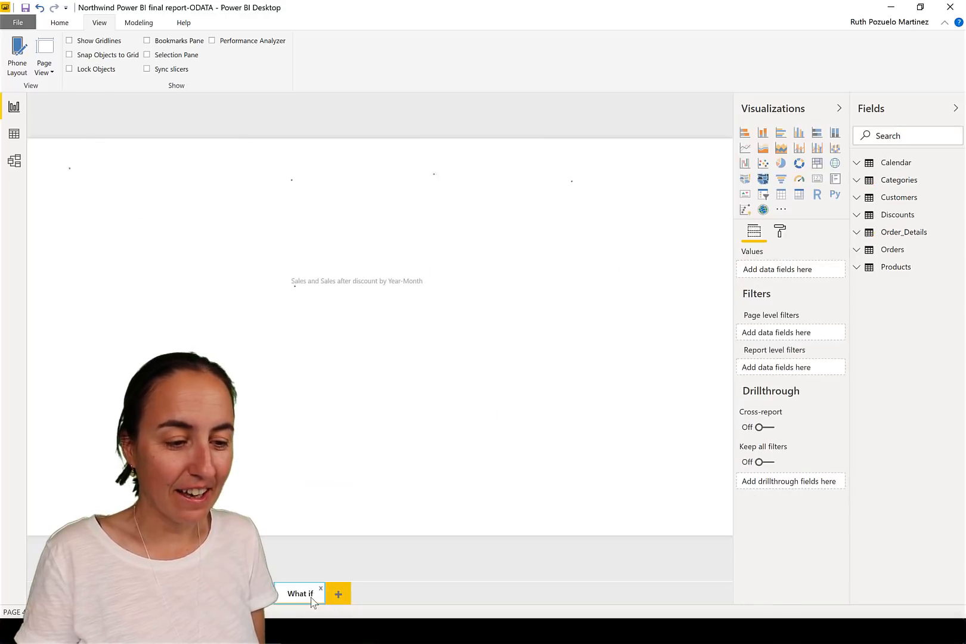
# Step: Select the Sales after discount card on the loaded What if page
pyautogui.click(481, 354)
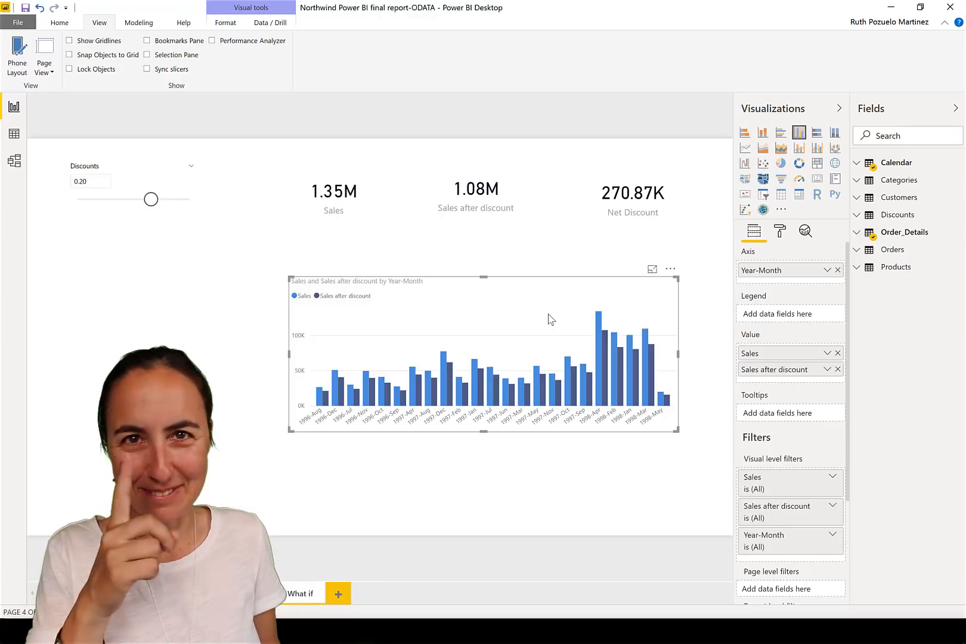
pyautogui.click(475, 188)
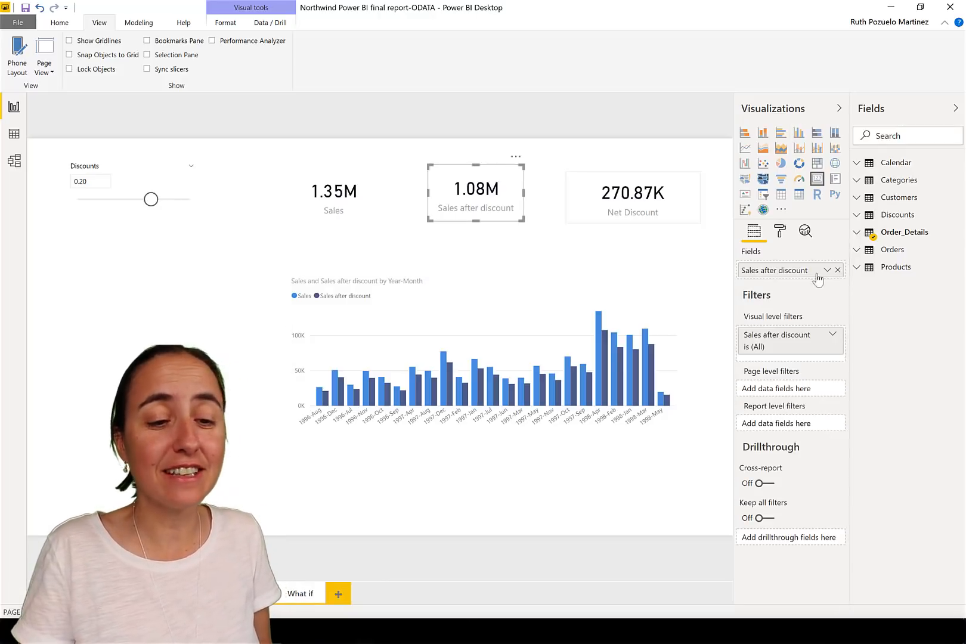
pyautogui.moveTo(511, 222)
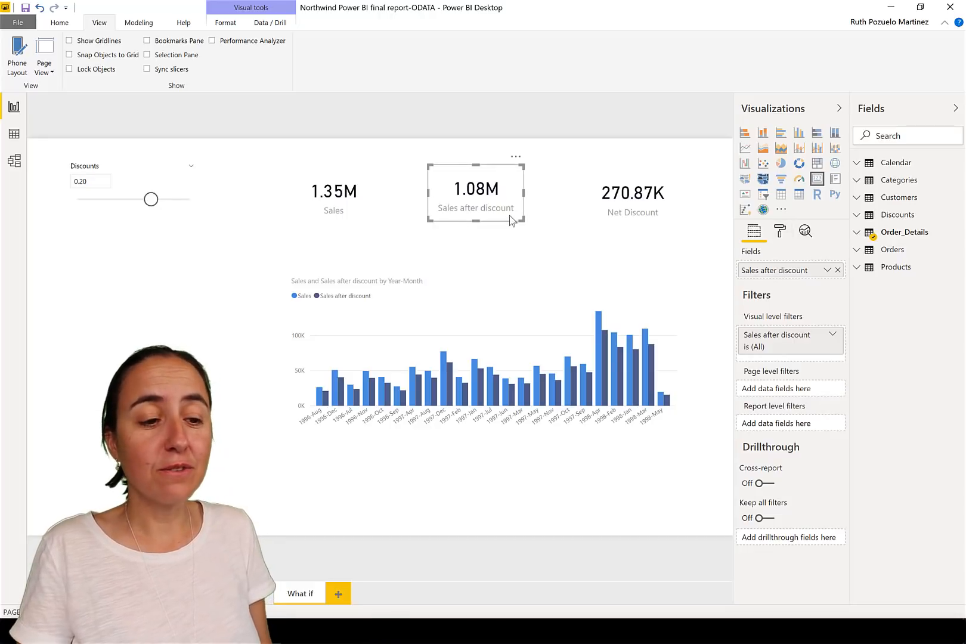
pyautogui.moveTo(690, 223)
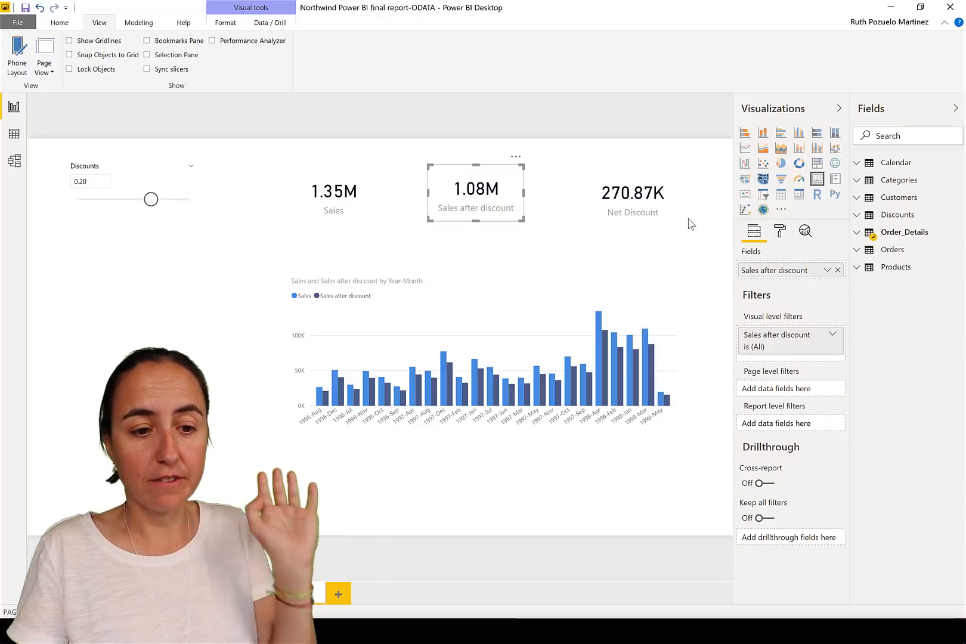
# Step: Switch the card's Border on and enable its Background in the Format pane
pyautogui.click(779, 232)
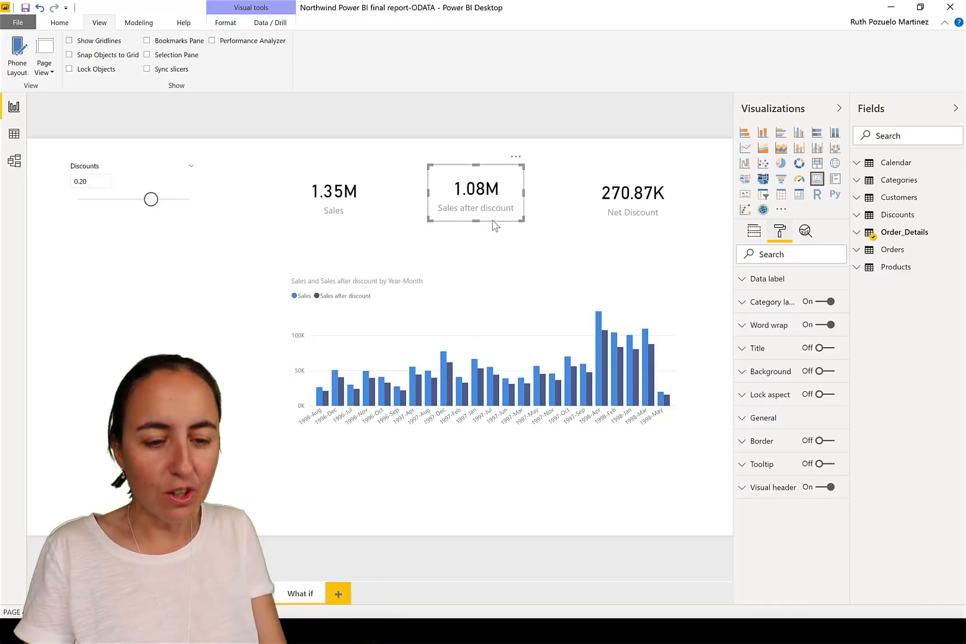
pyautogui.click(762, 441)
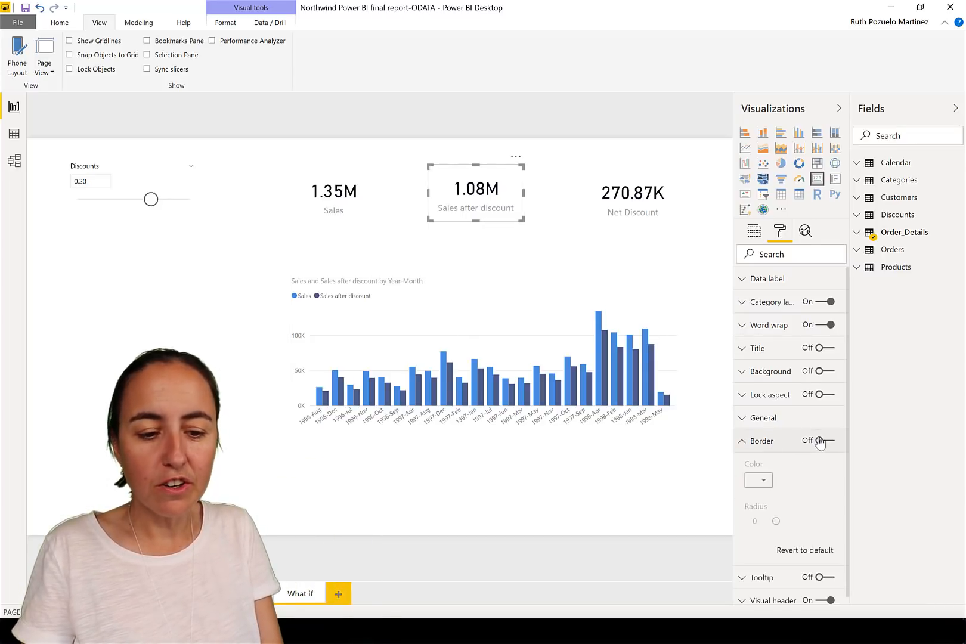
pyautogui.click(832, 440)
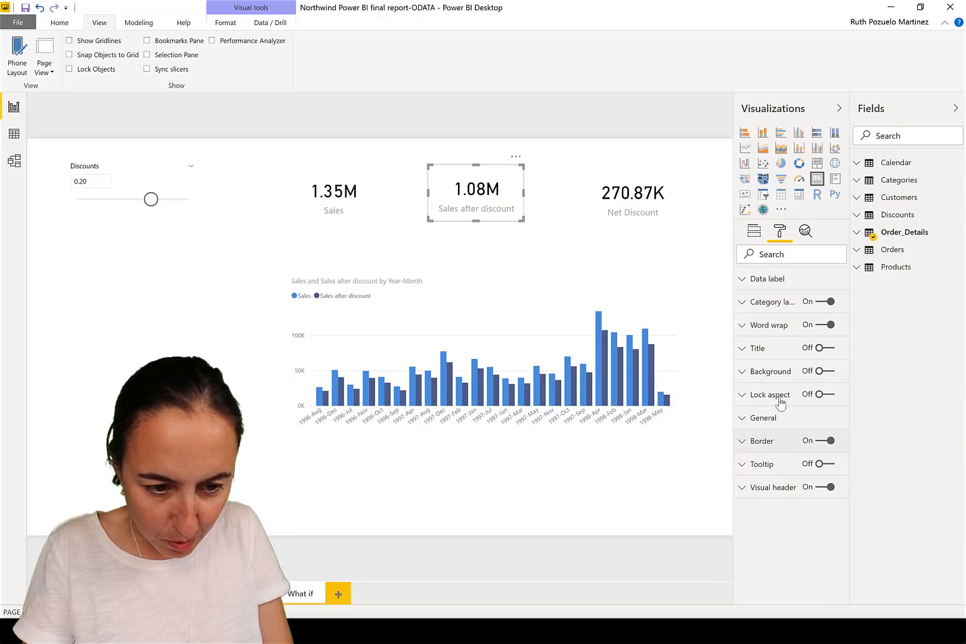
pyautogui.click(771, 371)
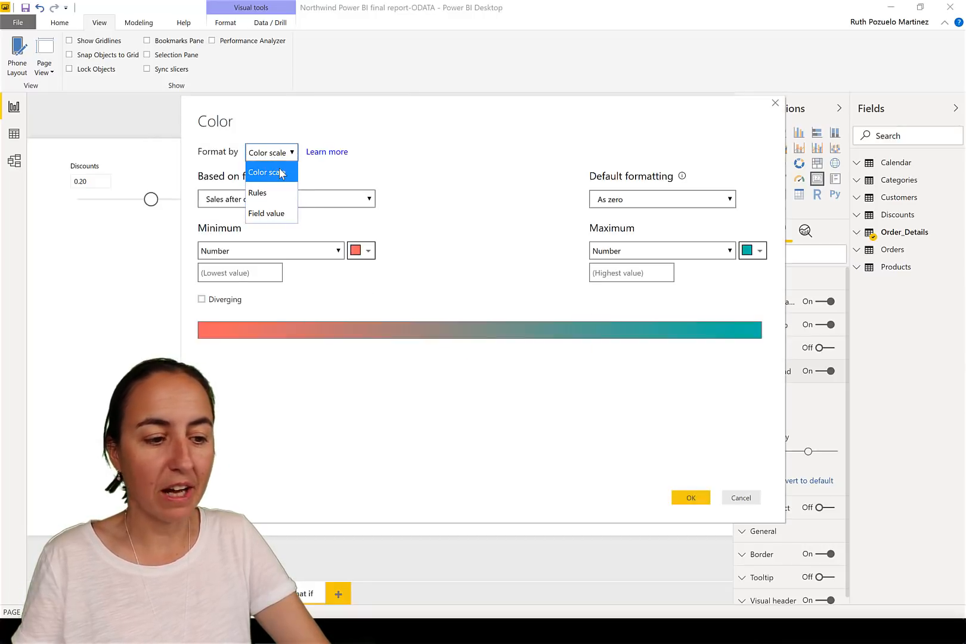
# Step: Format the background by rules: values from 1,000,000 up to 10,000,000,000 show green
pyautogui.click(257, 192)
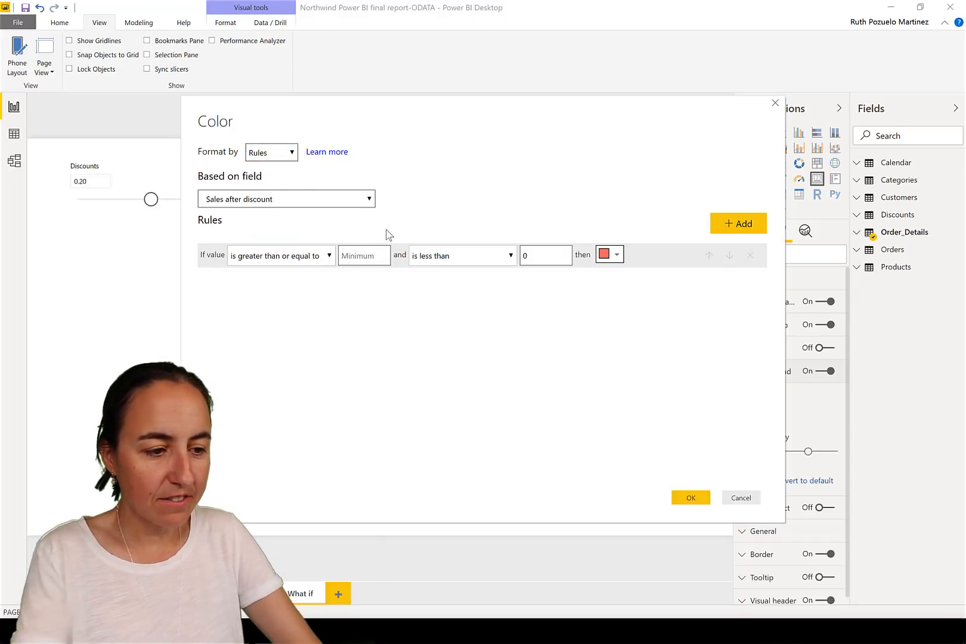
pyautogui.write('1000')
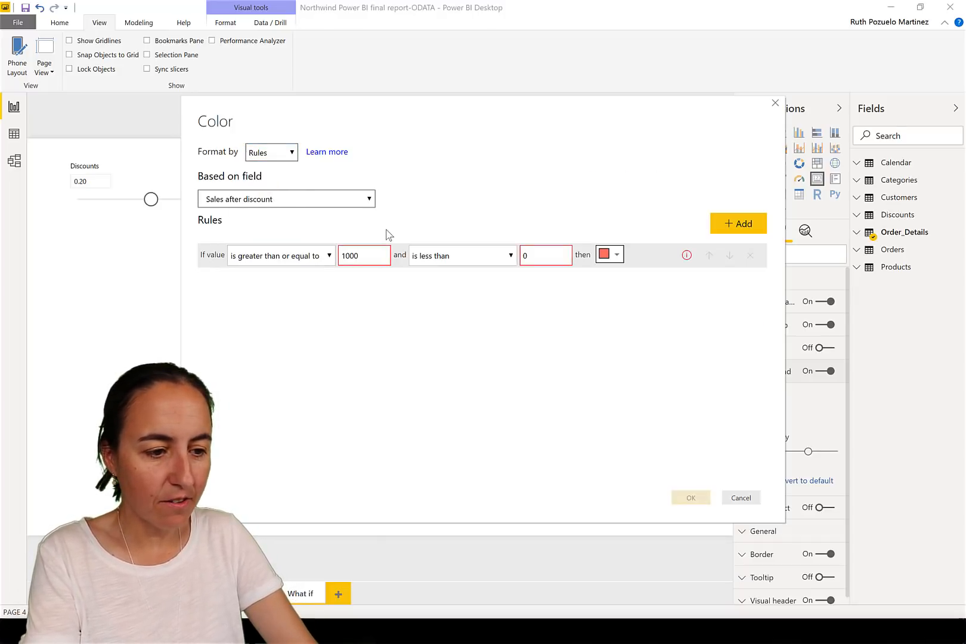
pyautogui.write('1000000')
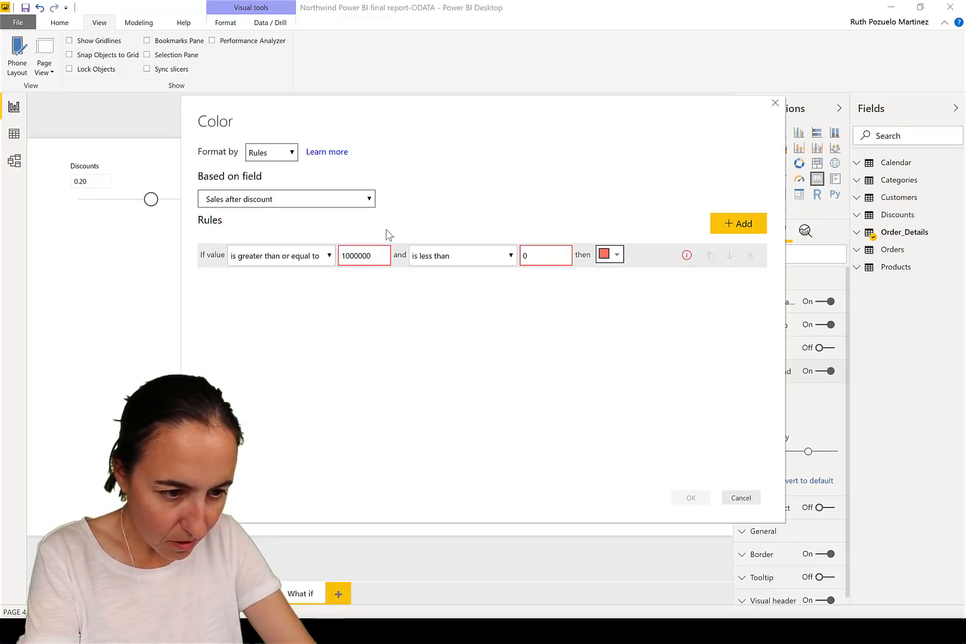
pyautogui.write('100')
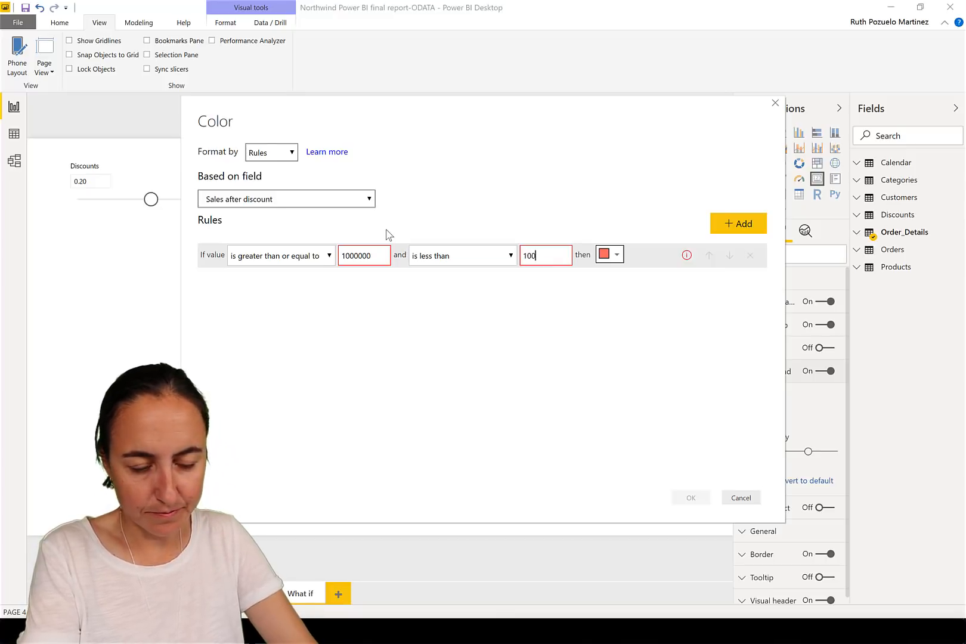
pyautogui.write('0000000000')
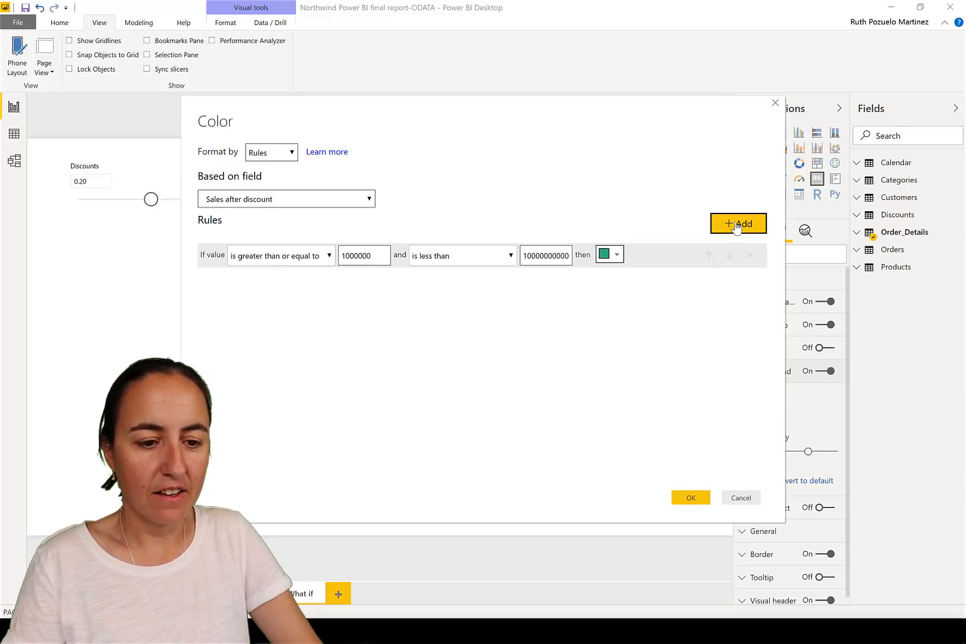
# Step: Add a second rule colouring values from 0 up to 1,000,000 red, and apply both rules
pyautogui.click(738, 223)
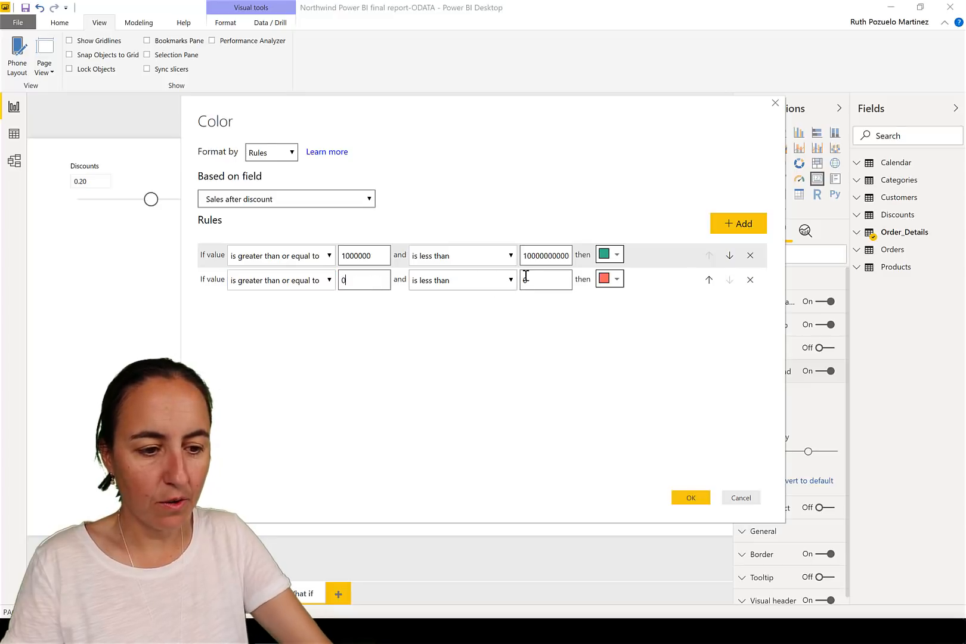
pyautogui.write('100')
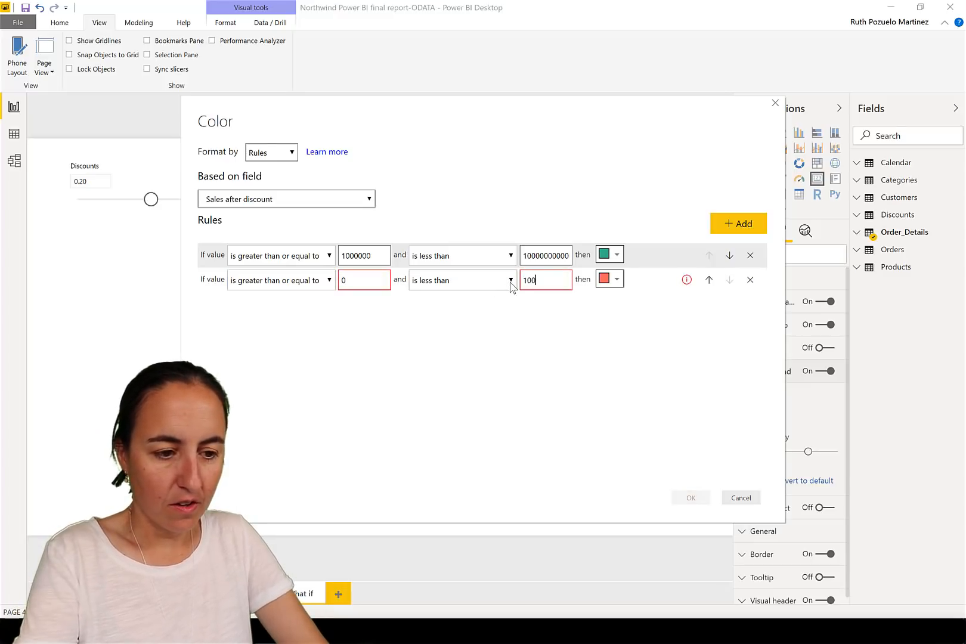
pyautogui.write('1000000')
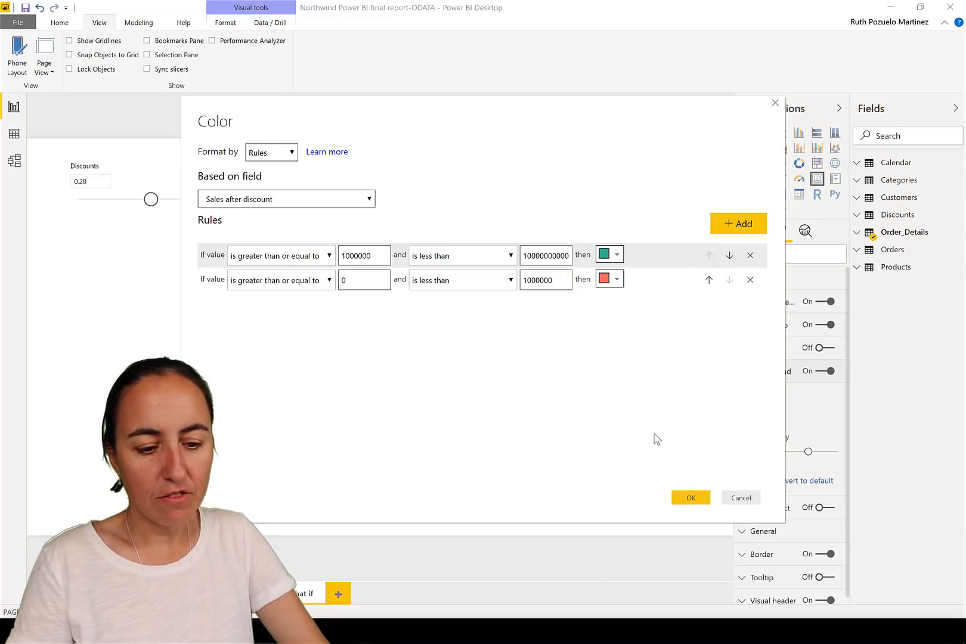
pyautogui.click(690, 498)
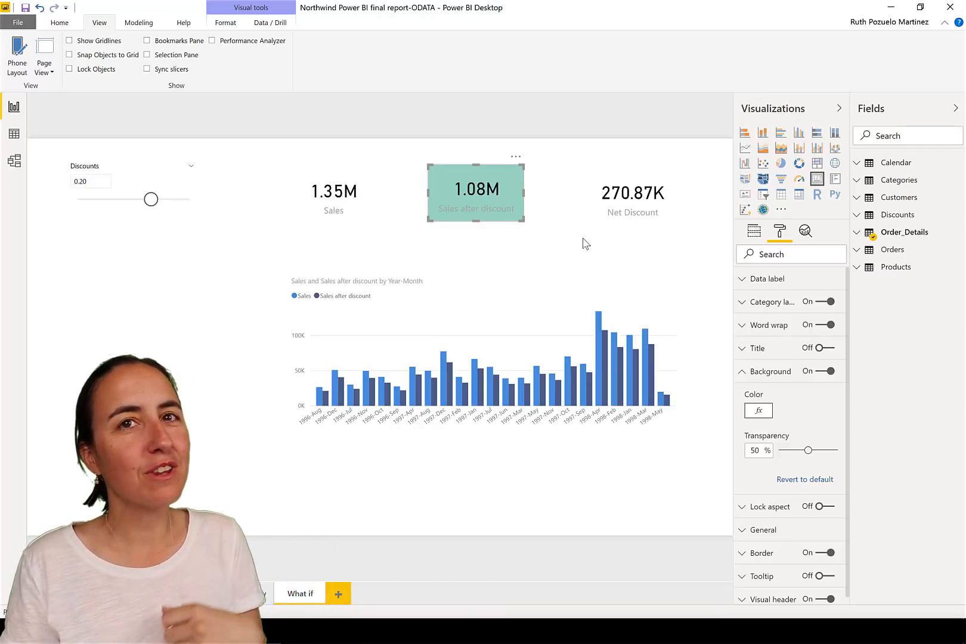
pyautogui.moveTo(590, 255)
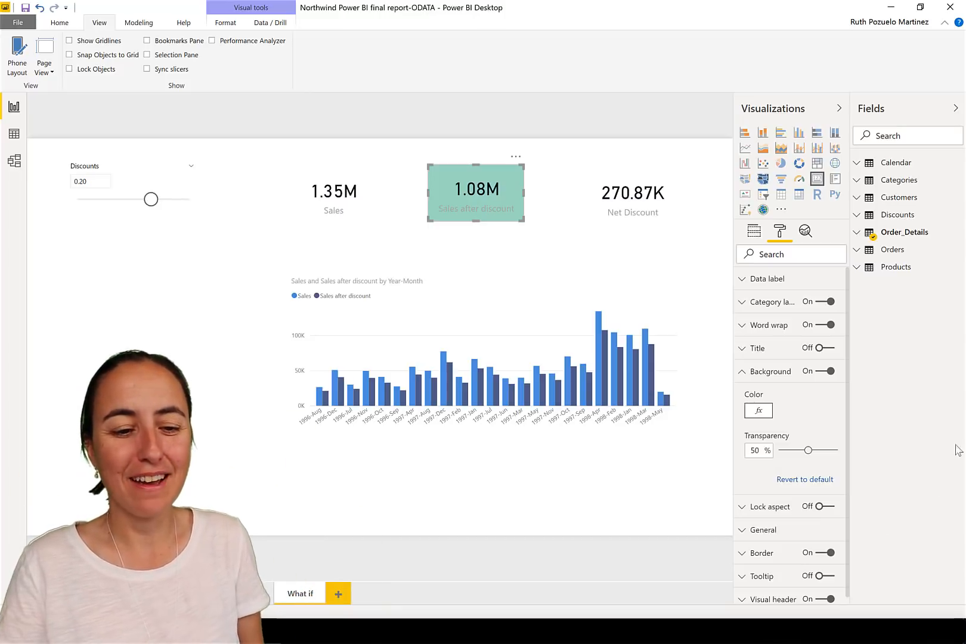
# Step: Reopen the card background's conditional formatting rules dialog via the Color fx option
pyautogui.click(758, 410)
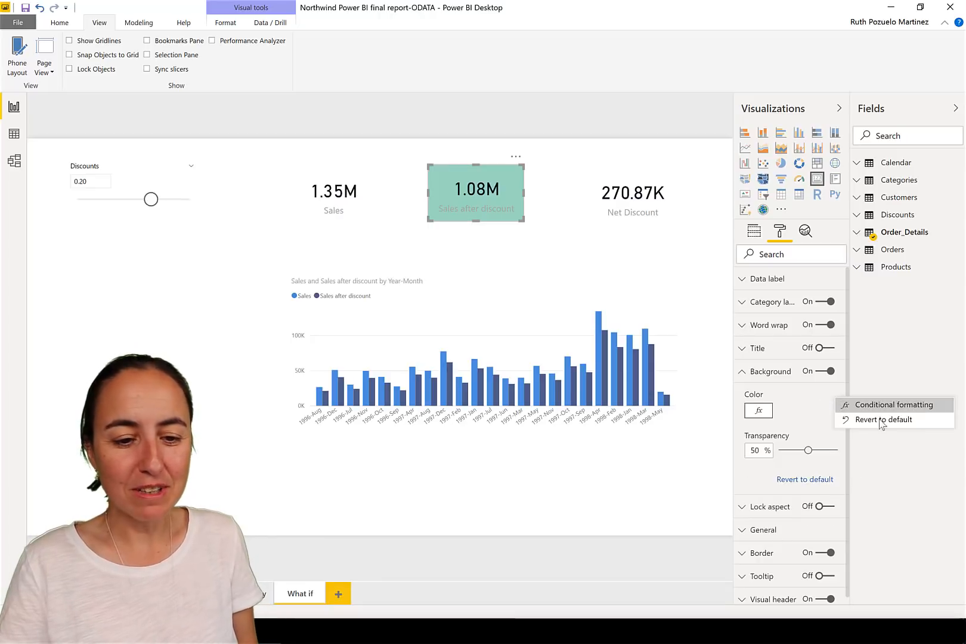
pyautogui.click(893, 405)
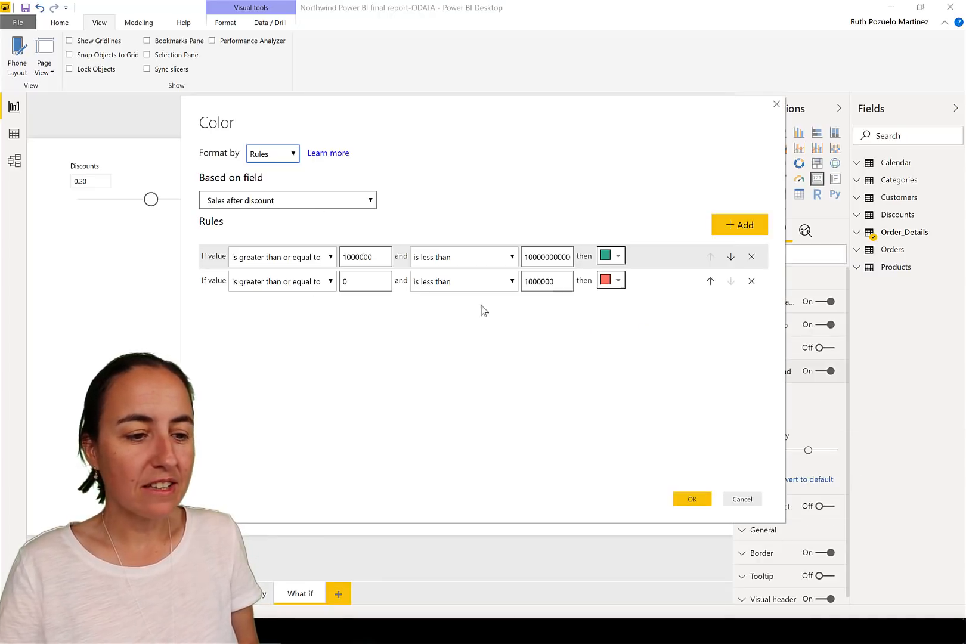
pyautogui.moveTo(530, 386)
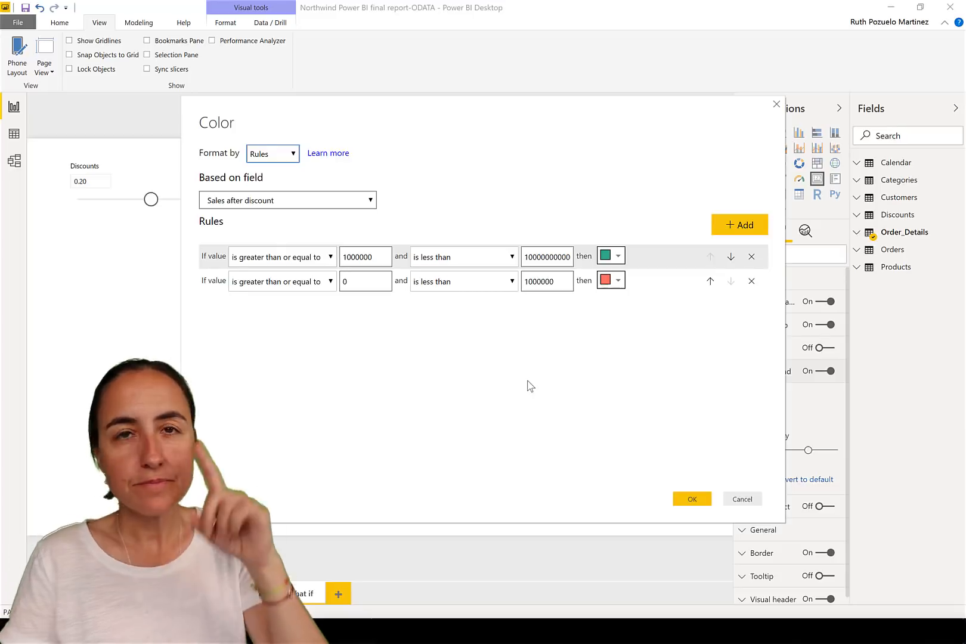
pyautogui.click(272, 153)
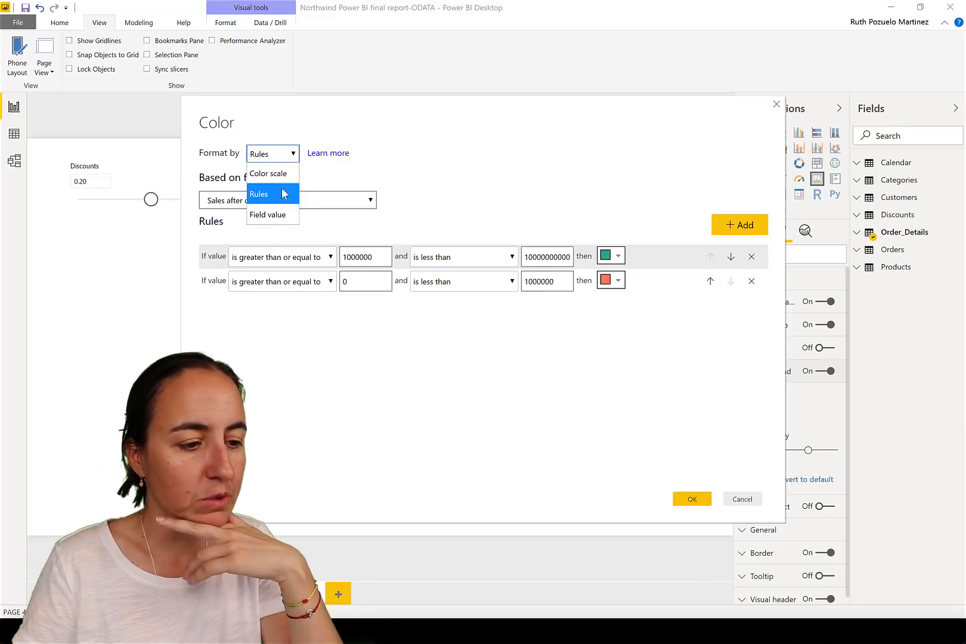
pyautogui.click(267, 215)
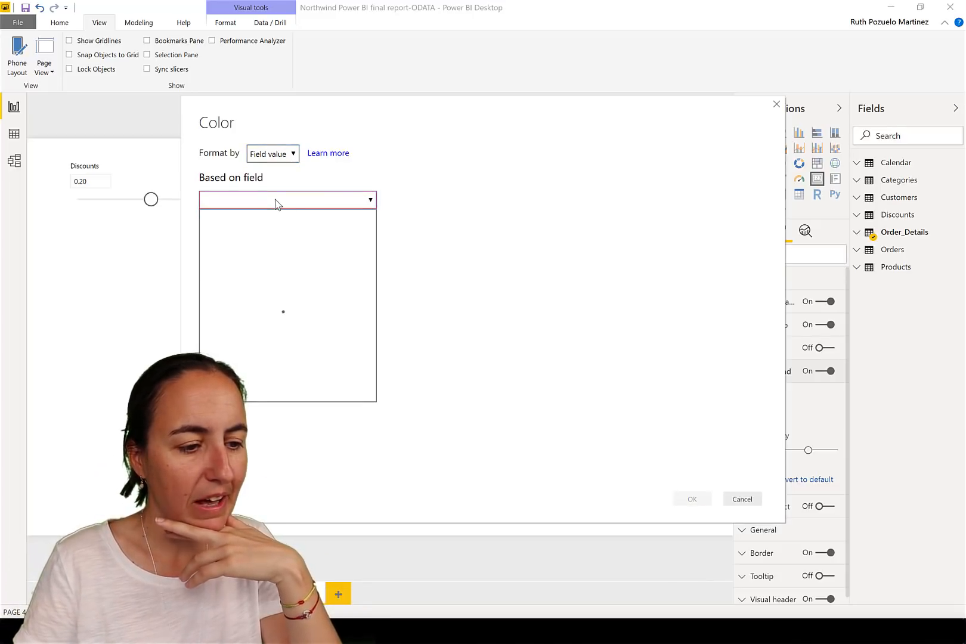
pyautogui.click(369, 199)
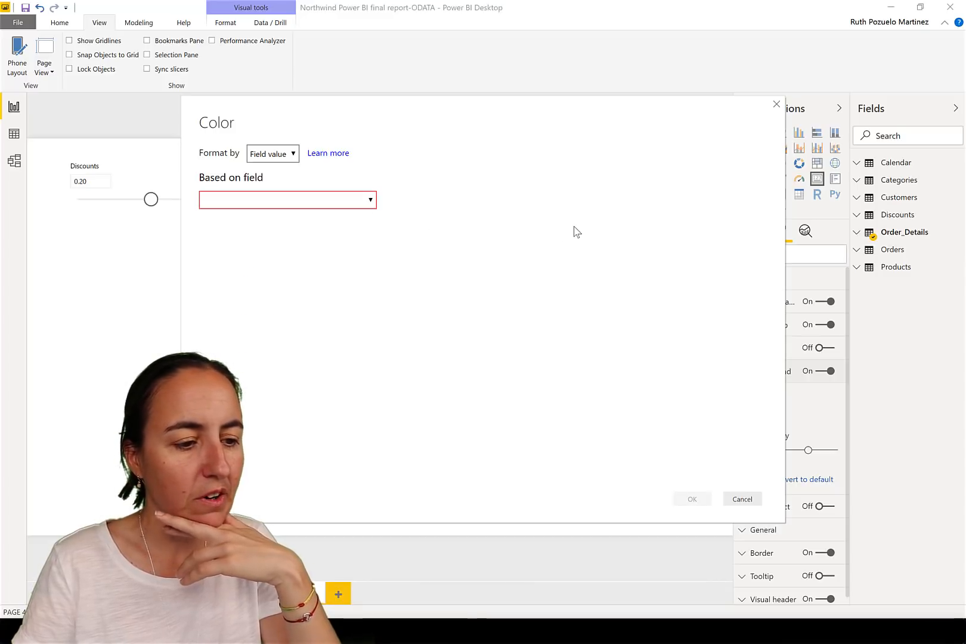
pyautogui.click(370, 200)
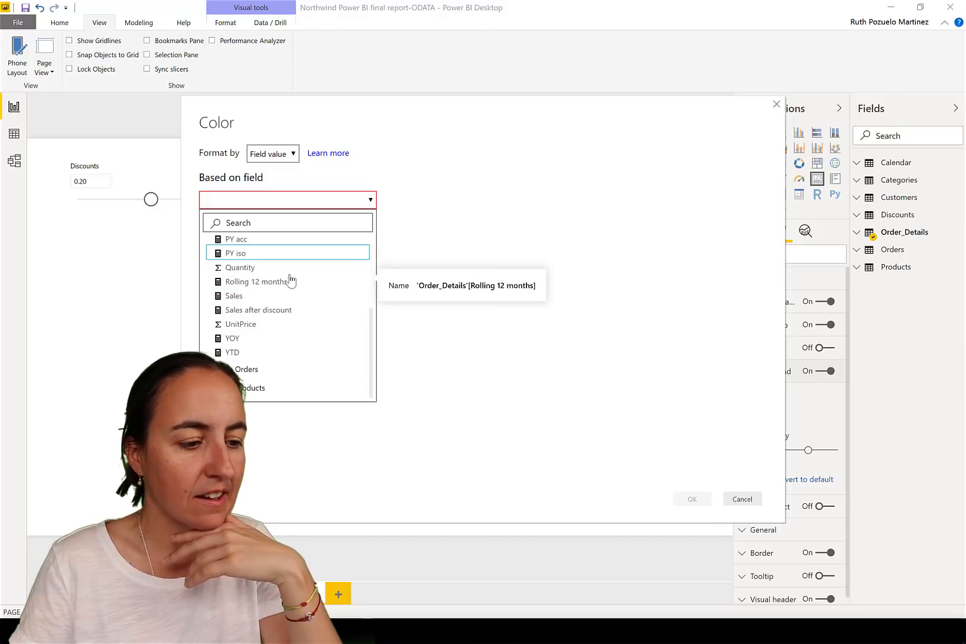
pyautogui.click(253, 281)
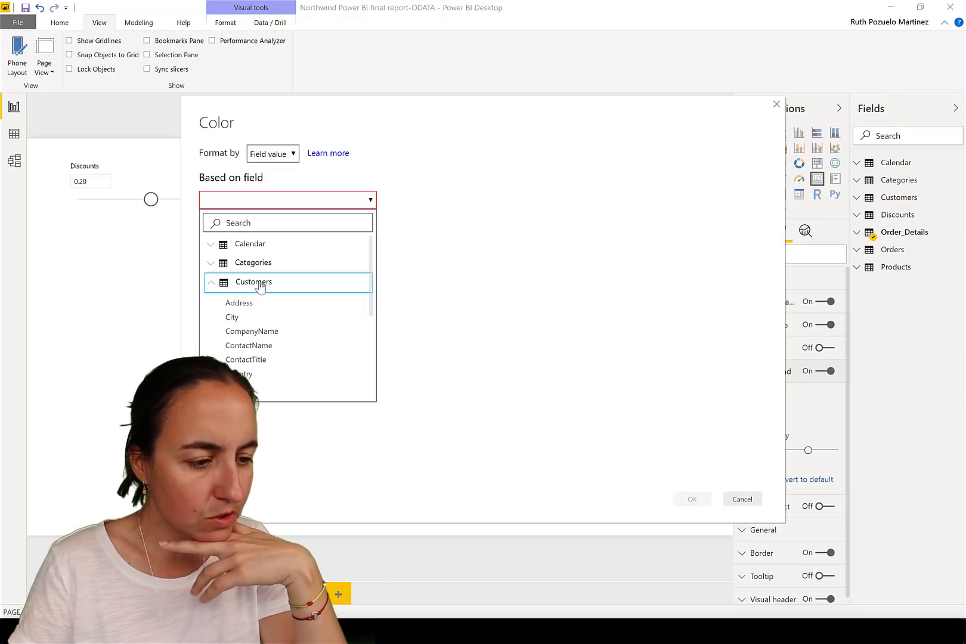
pyautogui.click(253, 374)
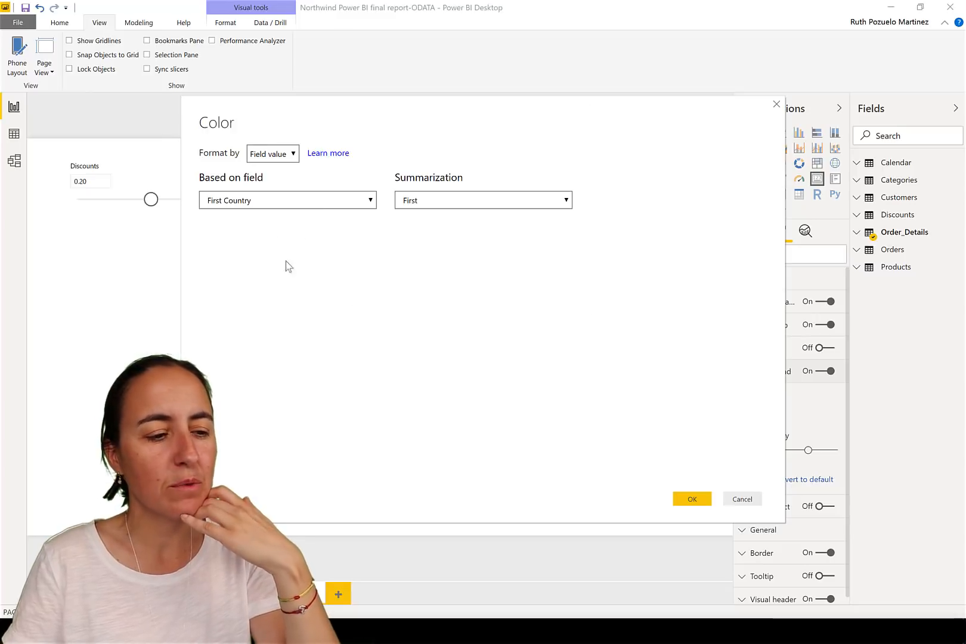
pyautogui.moveTo(549, 290)
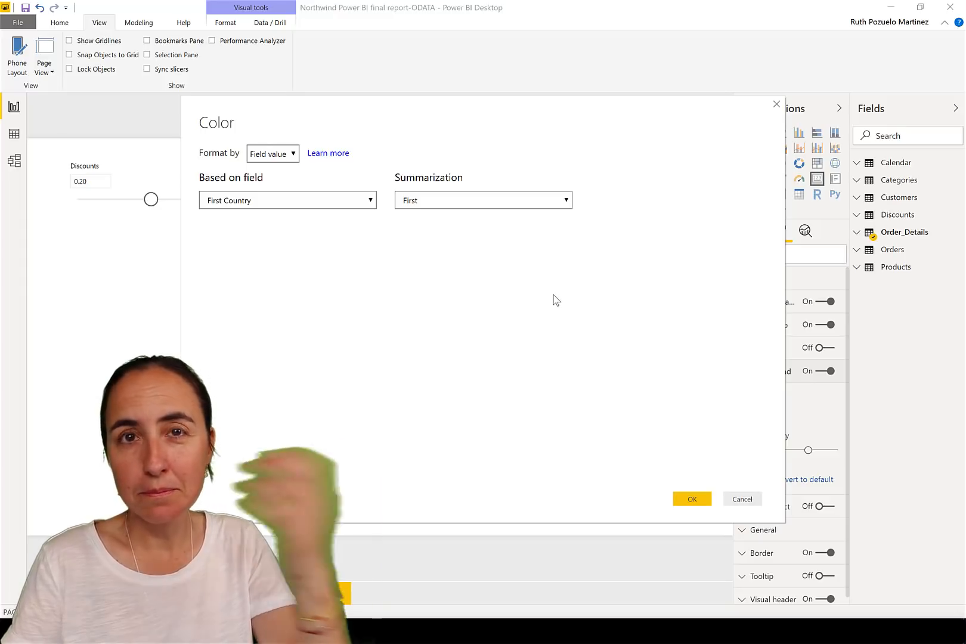
pyautogui.moveTo(315, 171)
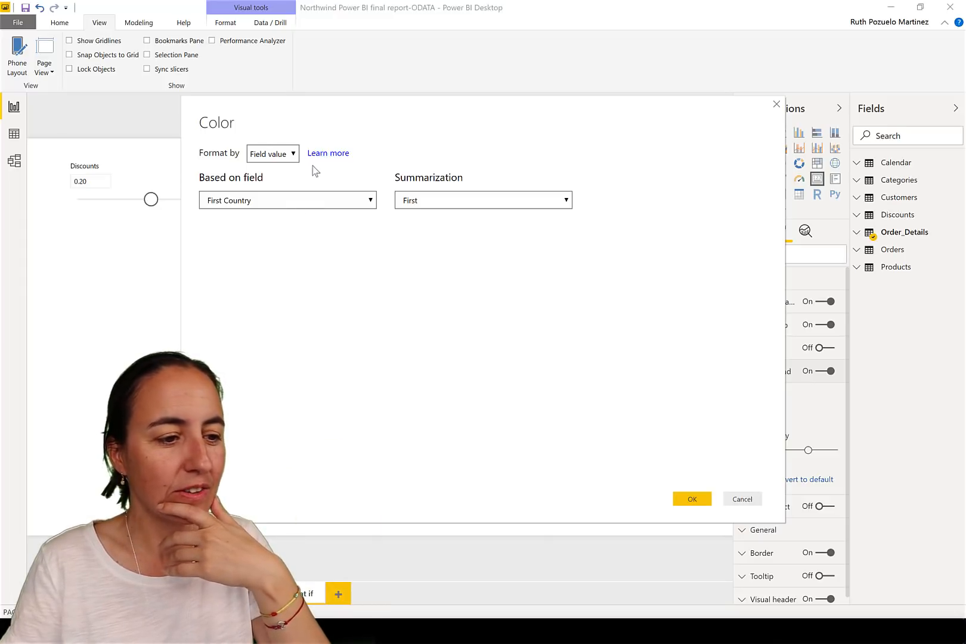
pyautogui.click(272, 152)
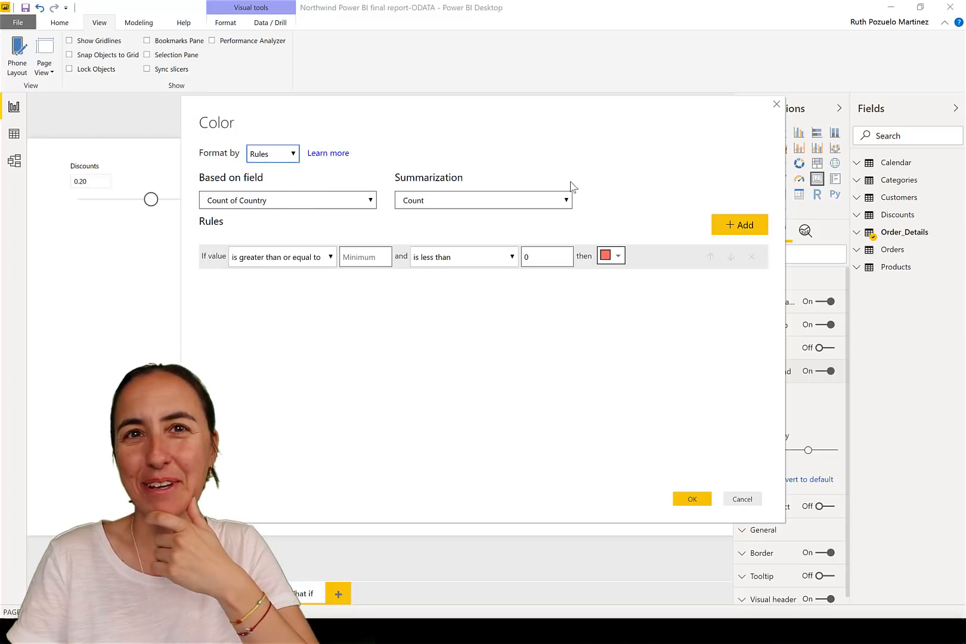
pyautogui.click(286, 199)
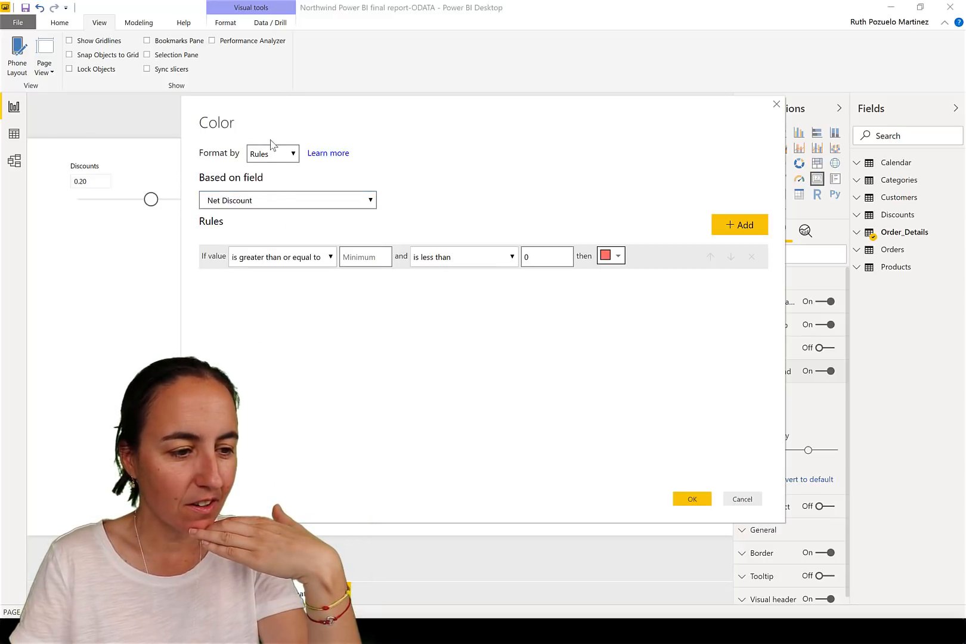
pyautogui.click(272, 153)
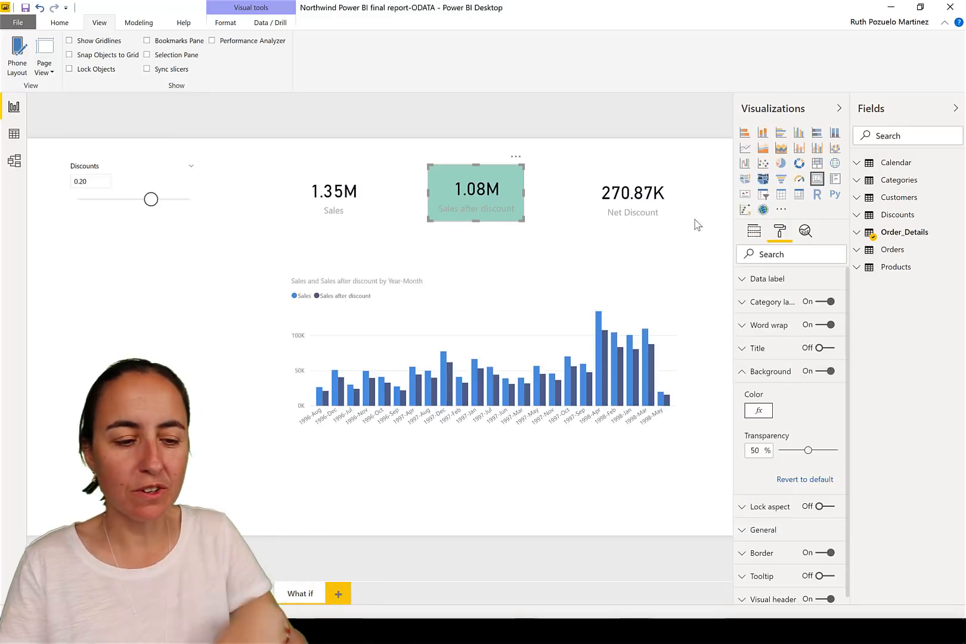
pyautogui.moveTo(618, 242)
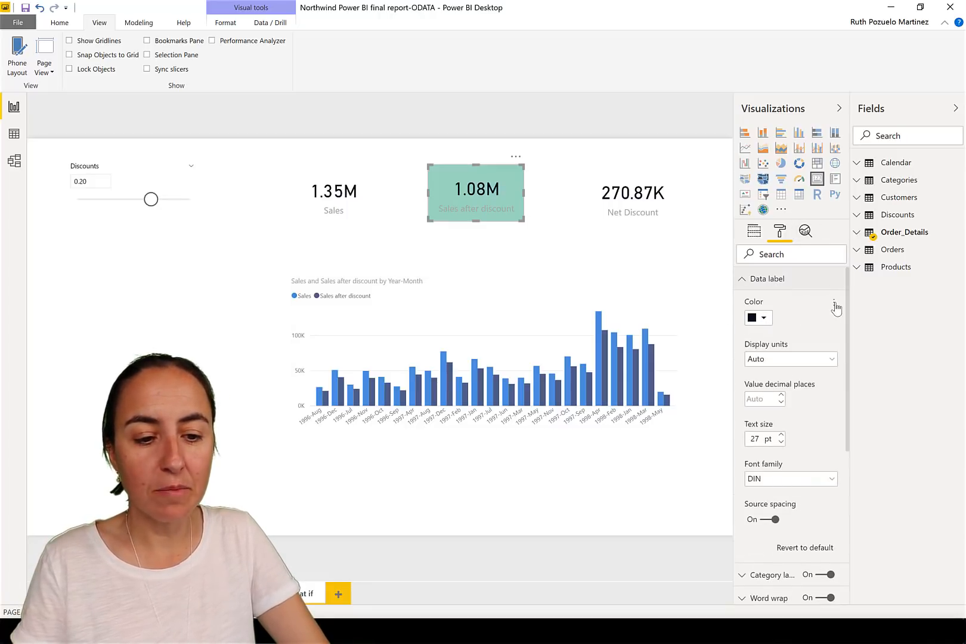
# Step: Apply a red-to-teal colour scale on Sales after discount to the card value and category label
pyautogui.click(835, 306)
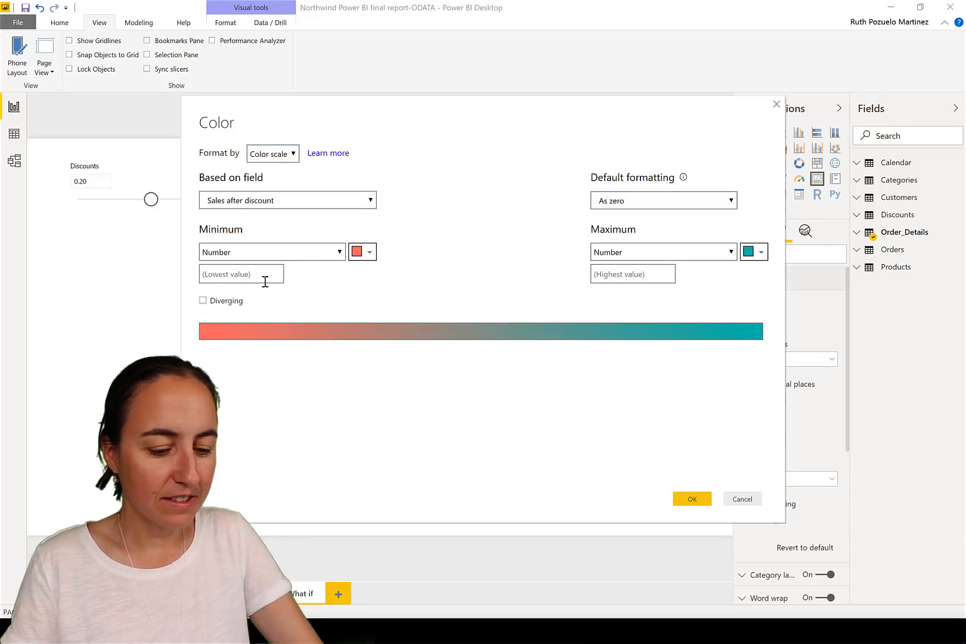
pyautogui.write('0')
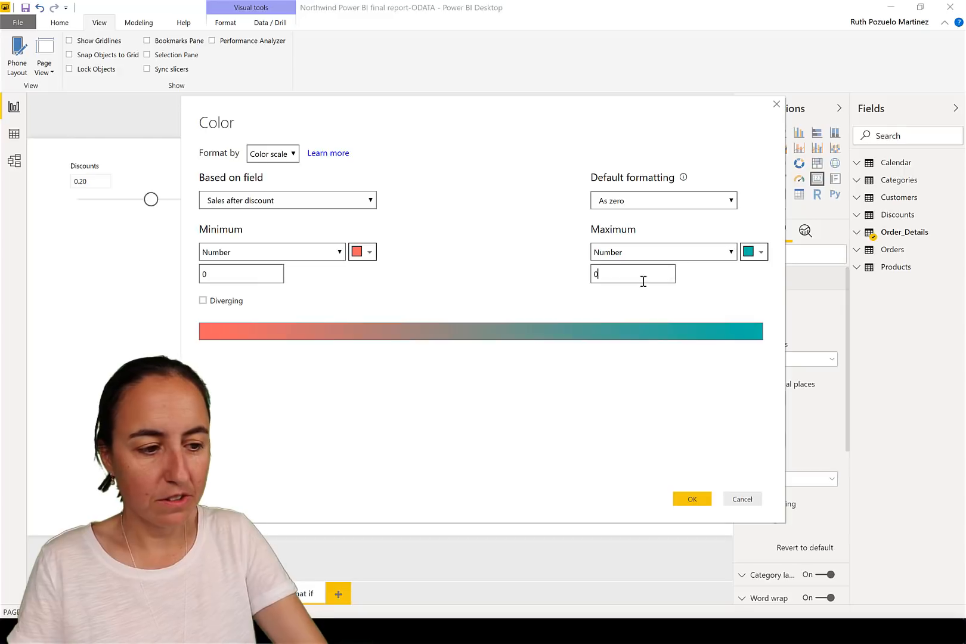
pyautogui.click(691, 498)
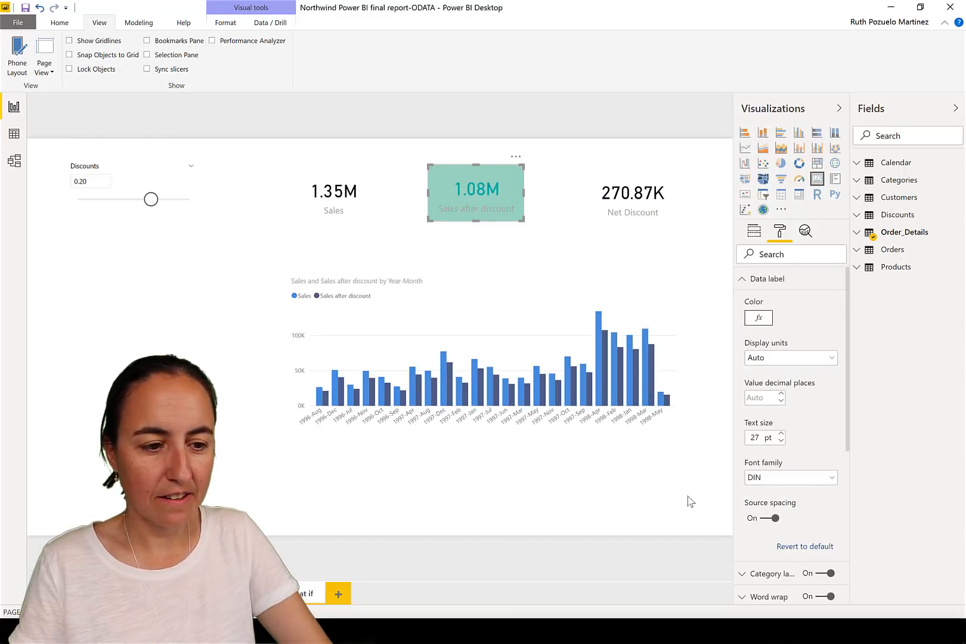
pyautogui.moveTo(487, 202)
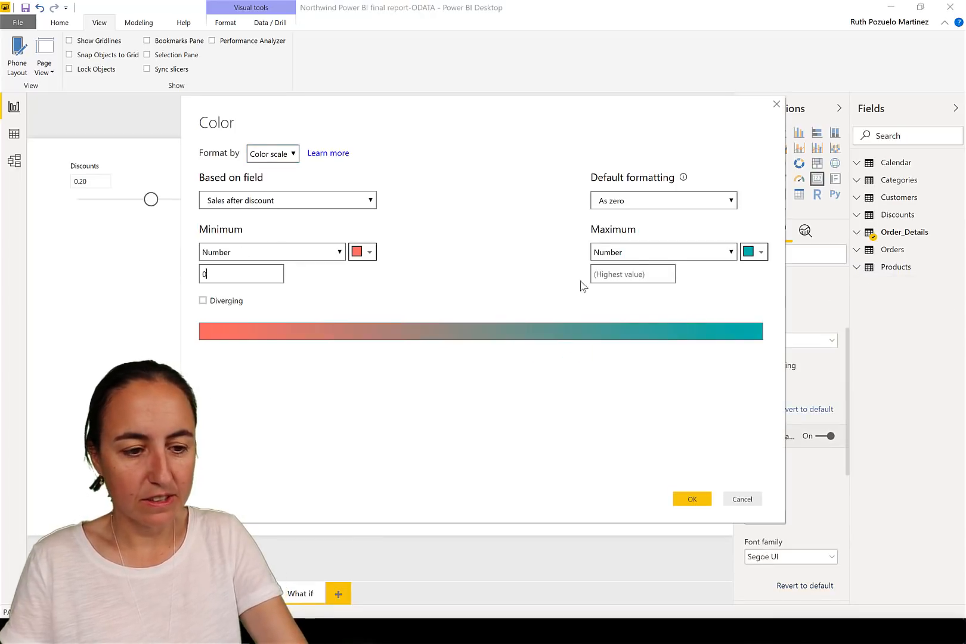
pyautogui.click(691, 499)
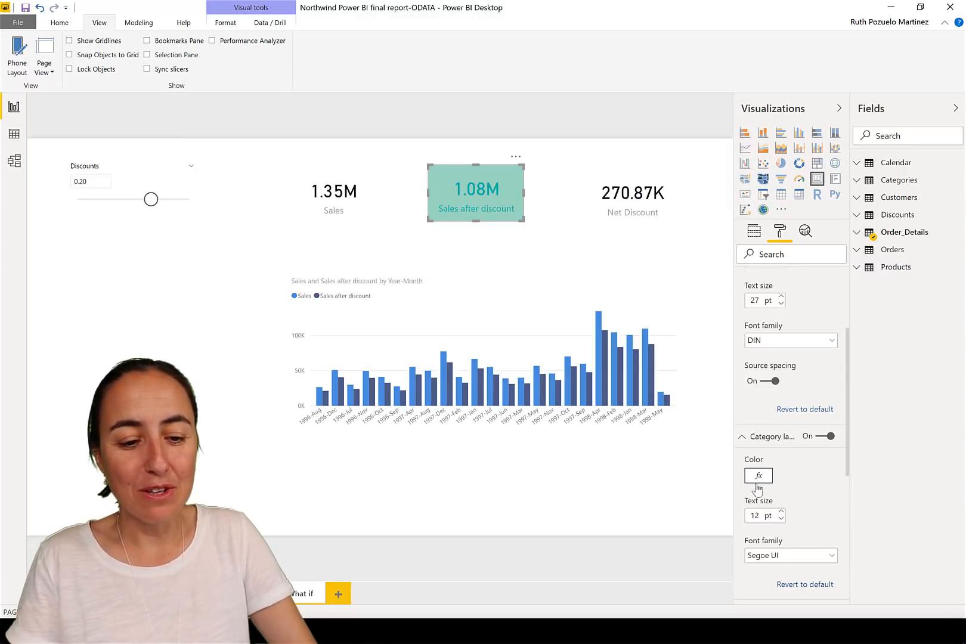
pyautogui.click(759, 475)
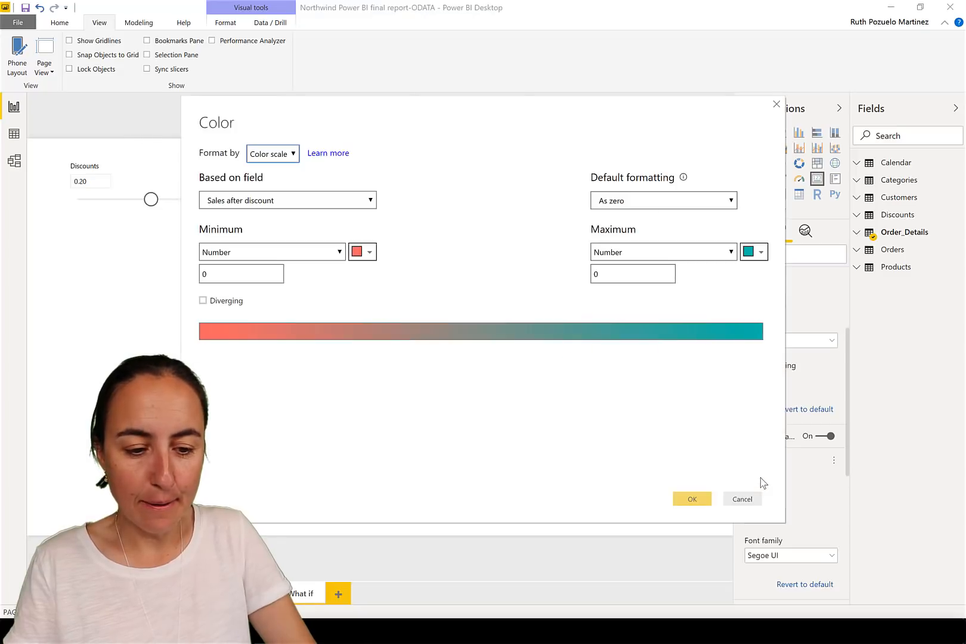
pyautogui.click(692, 498)
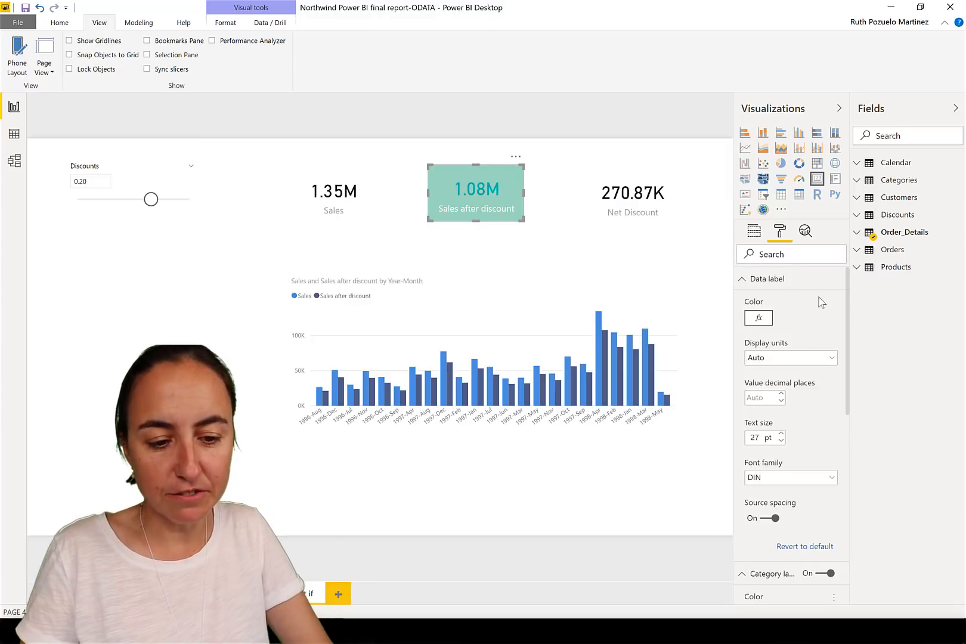
# Step: Select the card and expand its Visual header section in the Format pane
pyautogui.click(753, 232)
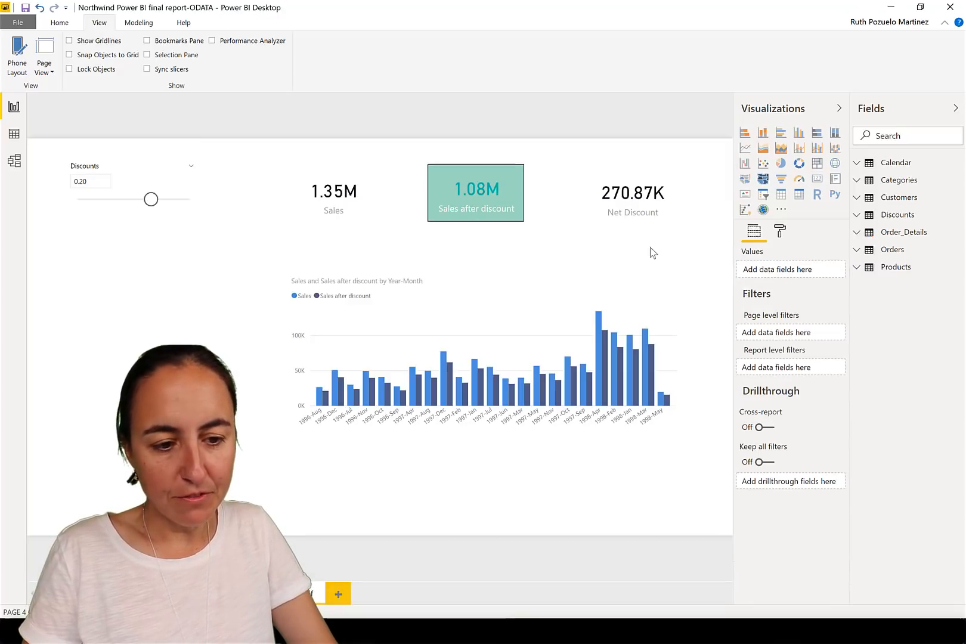
pyautogui.click(633, 193)
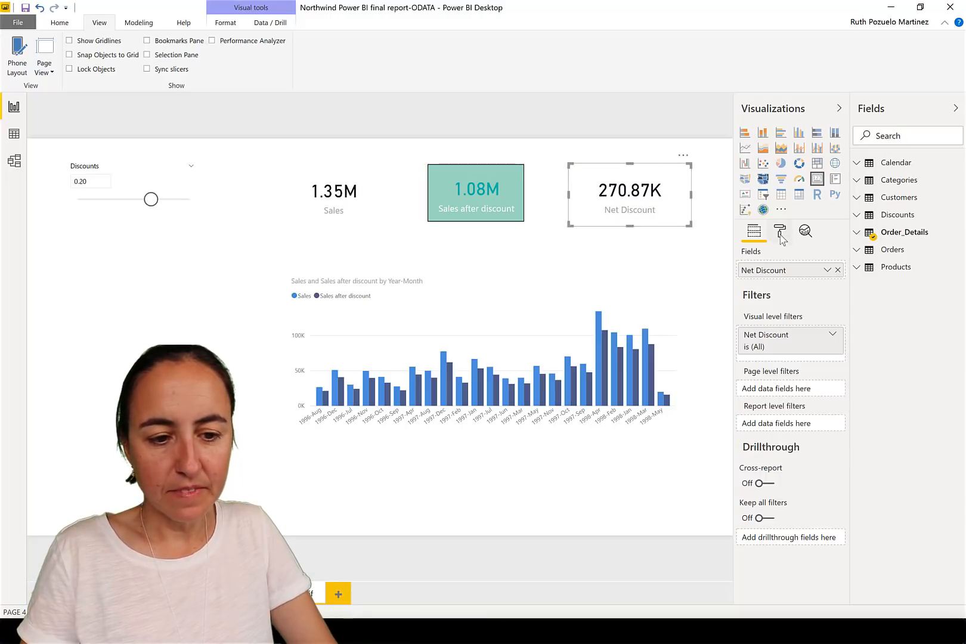
pyautogui.click(779, 232)
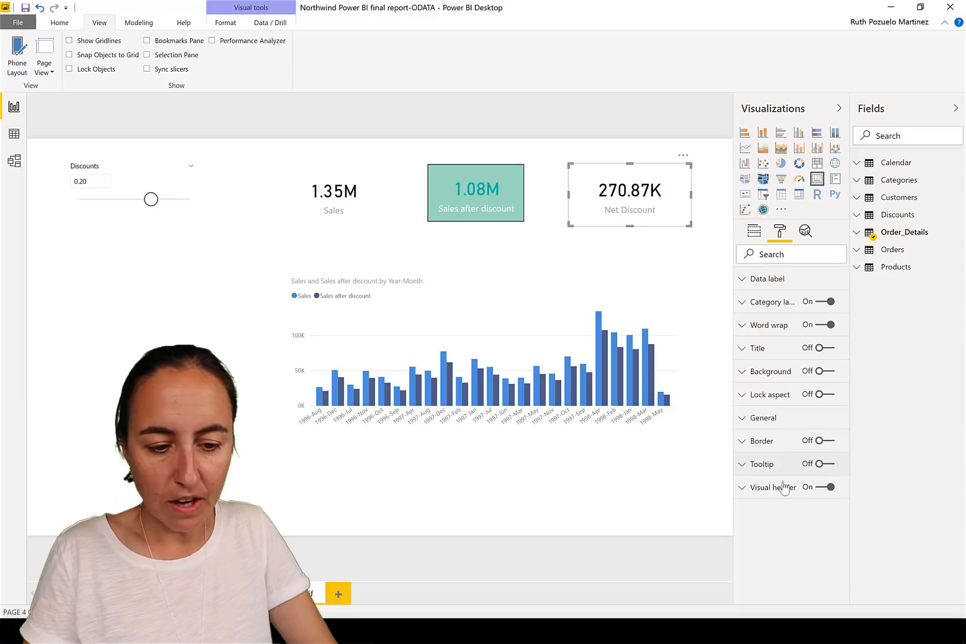
pyautogui.click(769, 487)
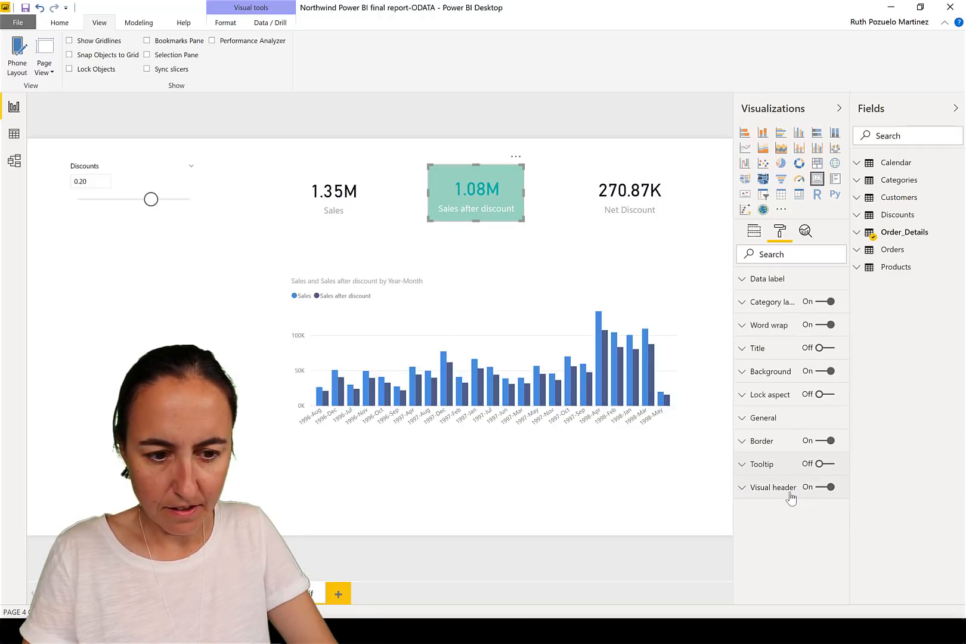
pyautogui.click(334, 191)
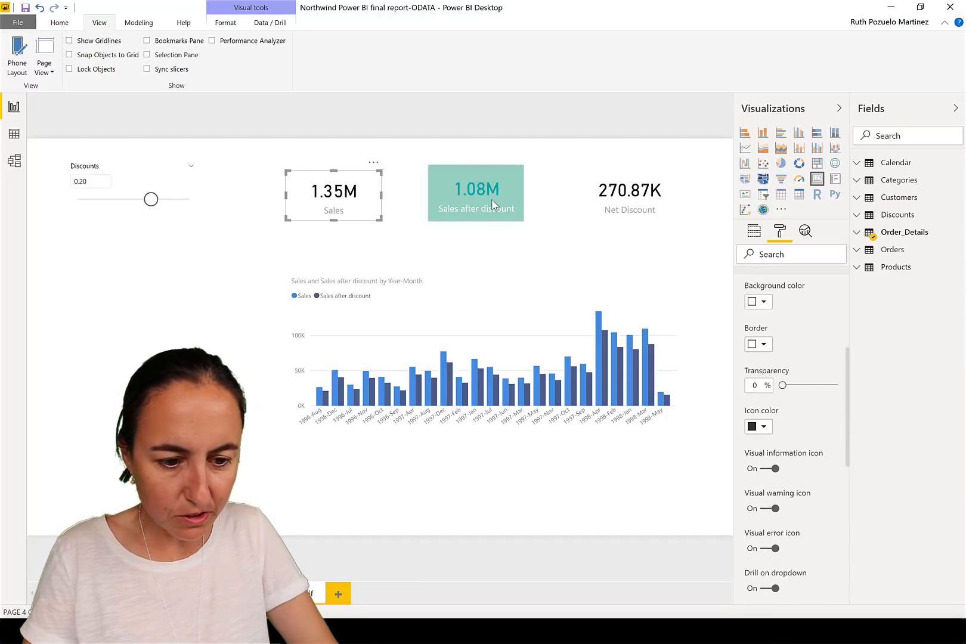
# Step: Switch the Visual header tooltip icon On for the Sales after discount card
pyautogui.click(476, 193)
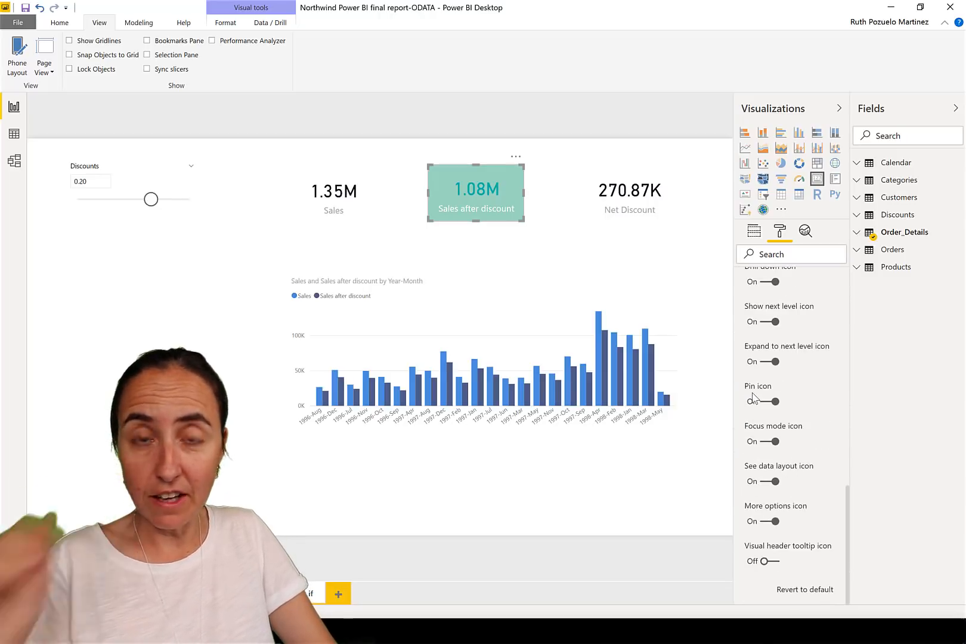
pyautogui.click(774, 560)
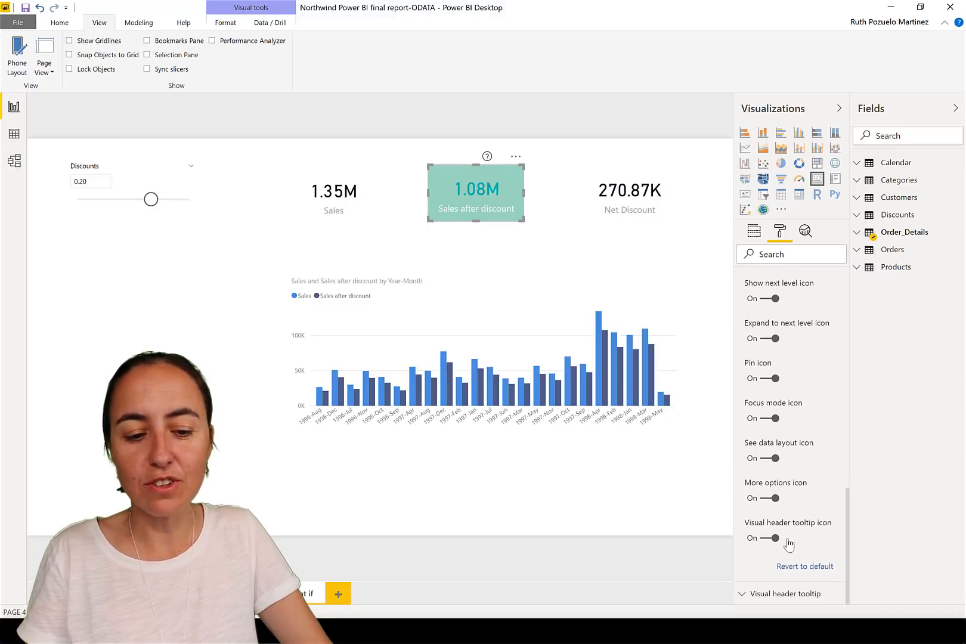
pyautogui.click(770, 551)
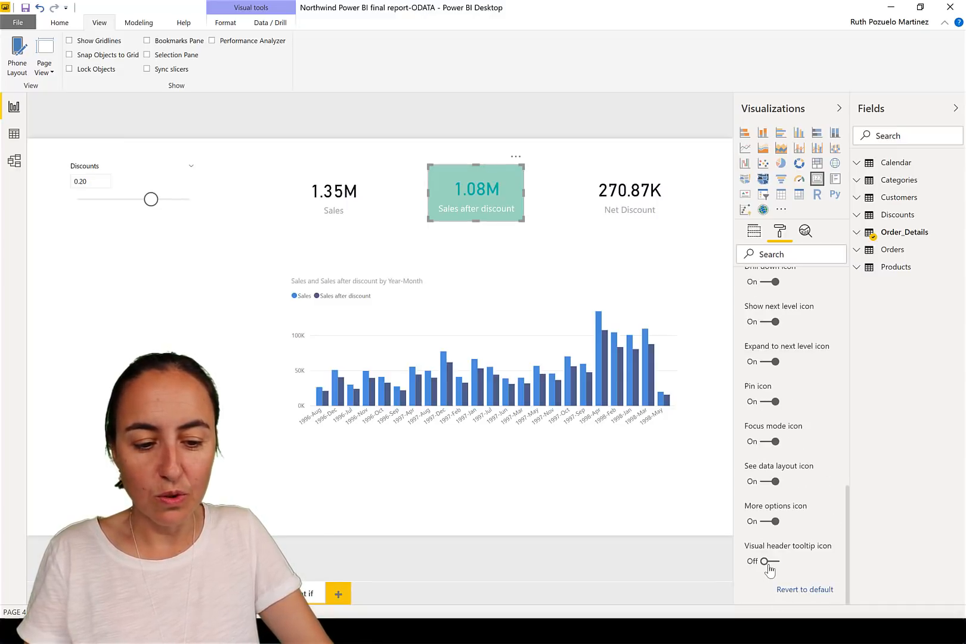
pyautogui.click(768, 559)
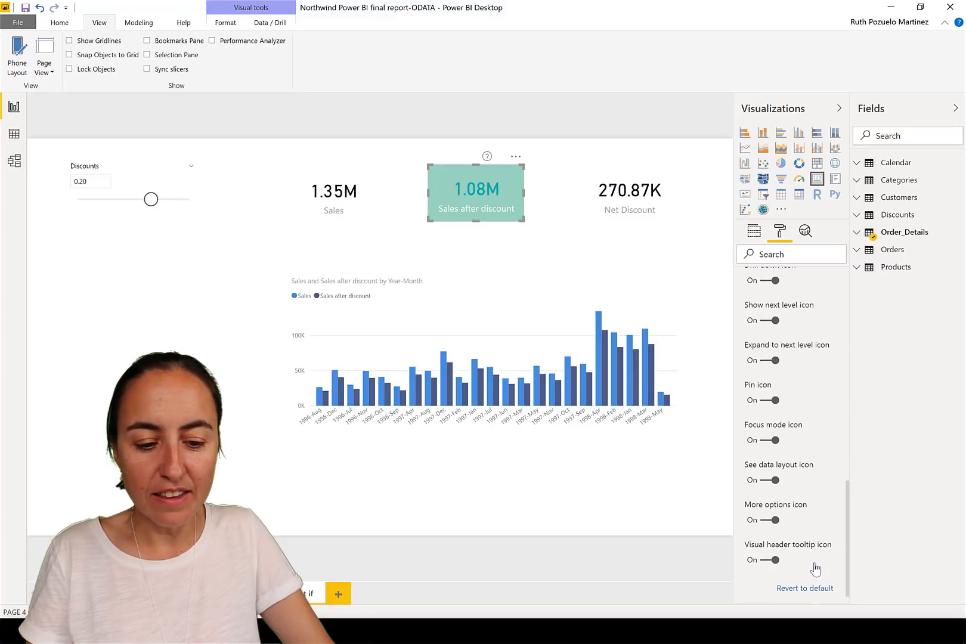
pyautogui.scroll(-3)
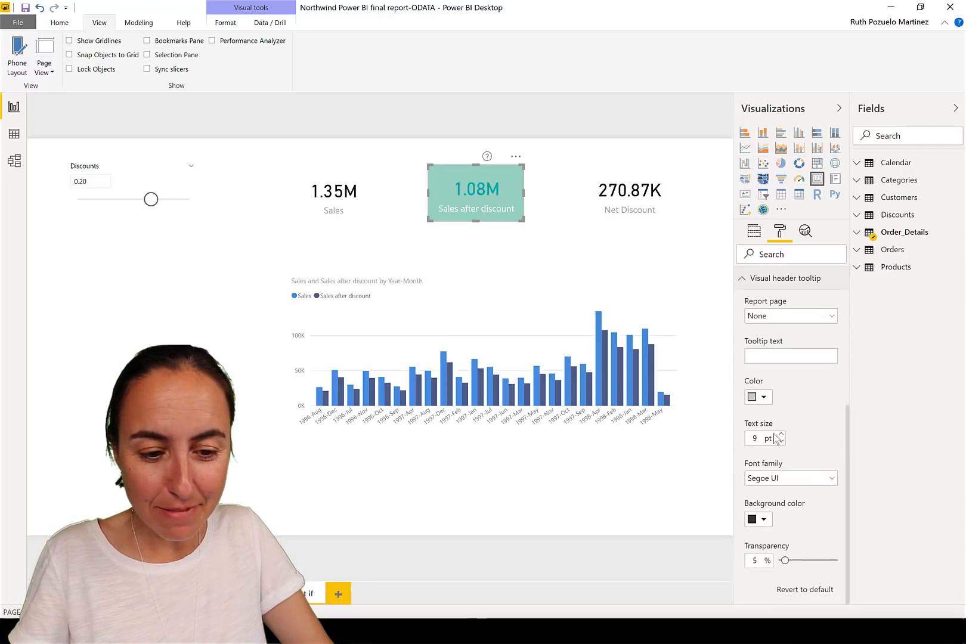
# Step: Enter sample tooltip text 'iytei4yteiurytiuethier', remove it again, and go to the Overview page
pyautogui.click(791, 355)
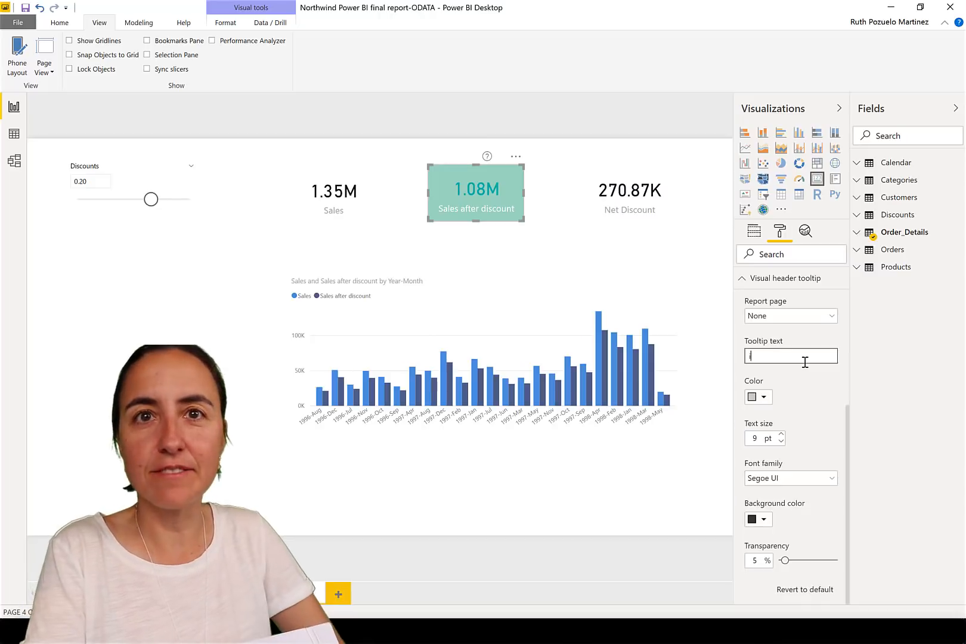
pyautogui.write('iytei4yteiurytiuethier')
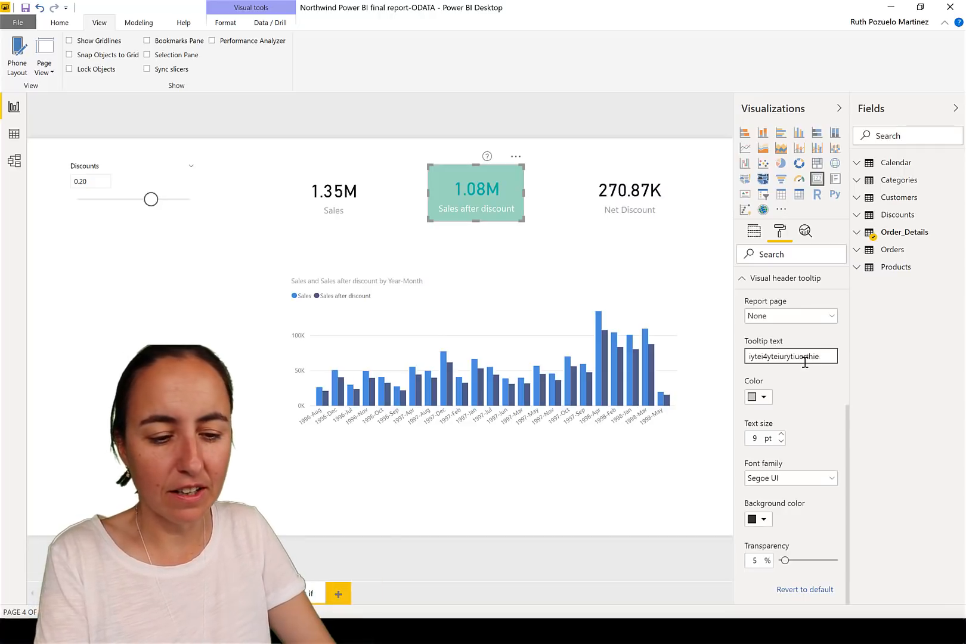
pyautogui.click(791, 356)
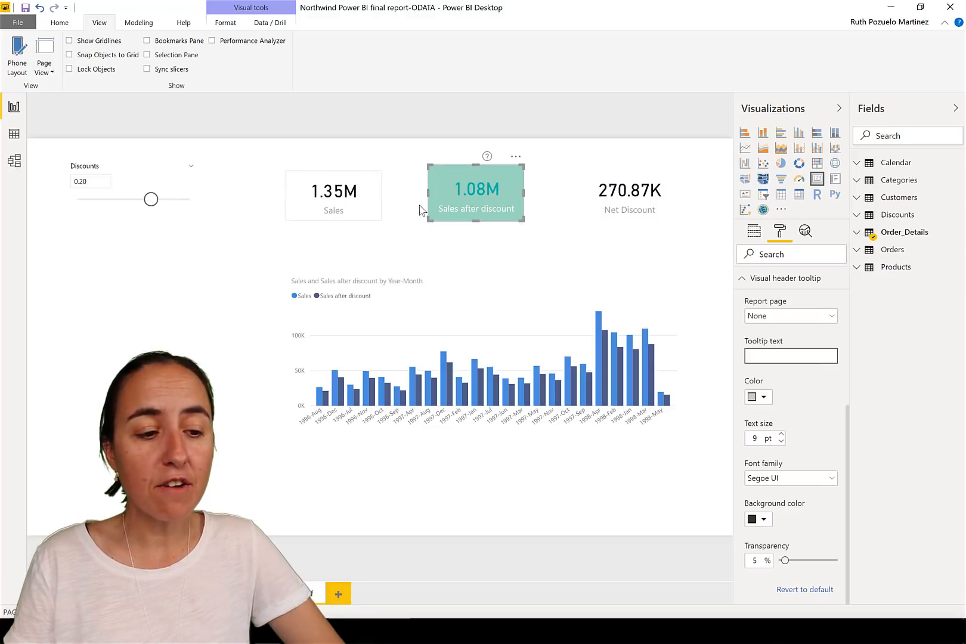
pyautogui.click(333, 196)
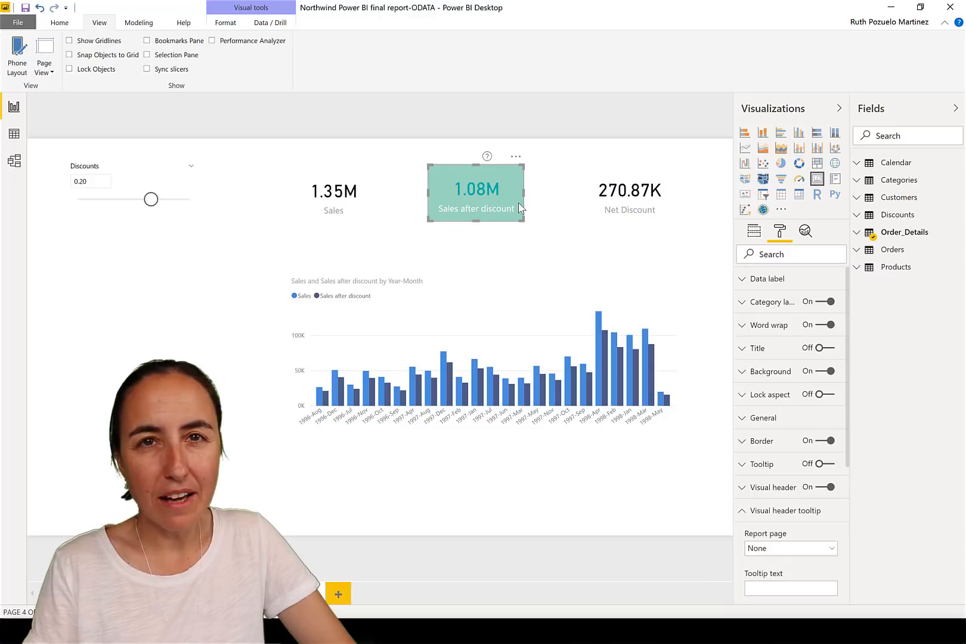
pyautogui.moveTo(486, 160)
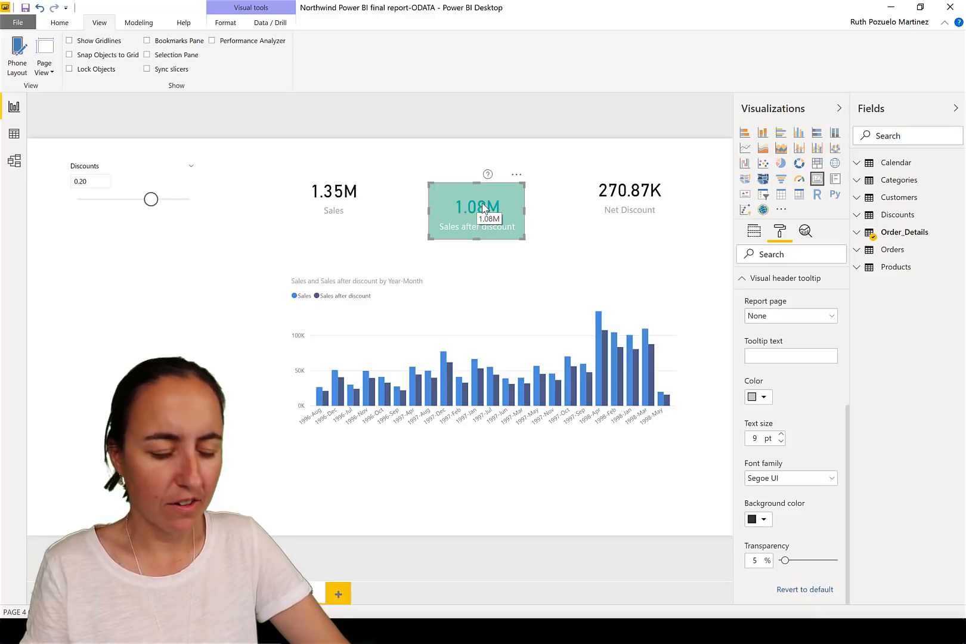
pyautogui.moveTo(404, 119)
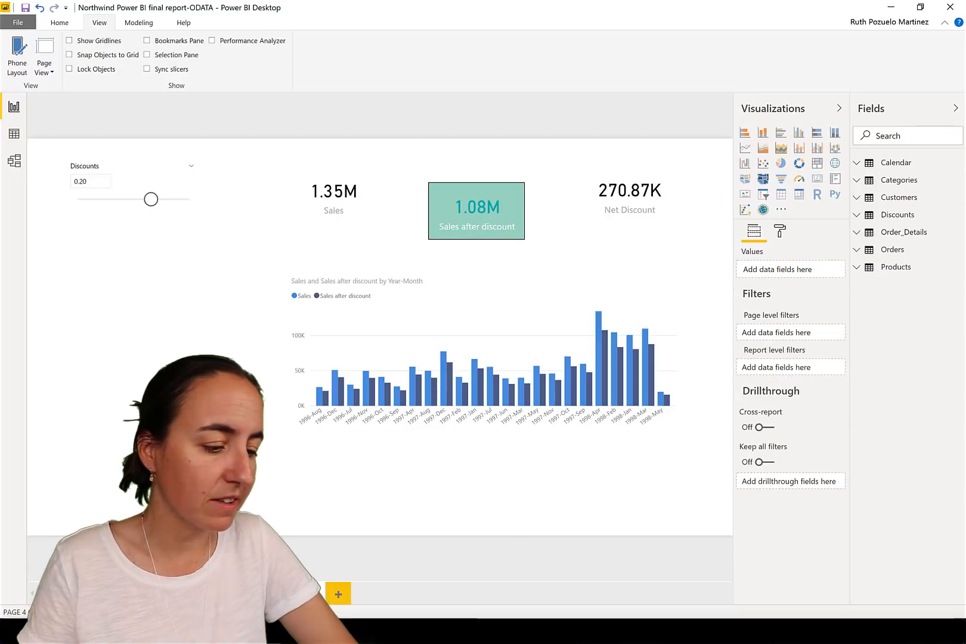
pyautogui.click(79, 594)
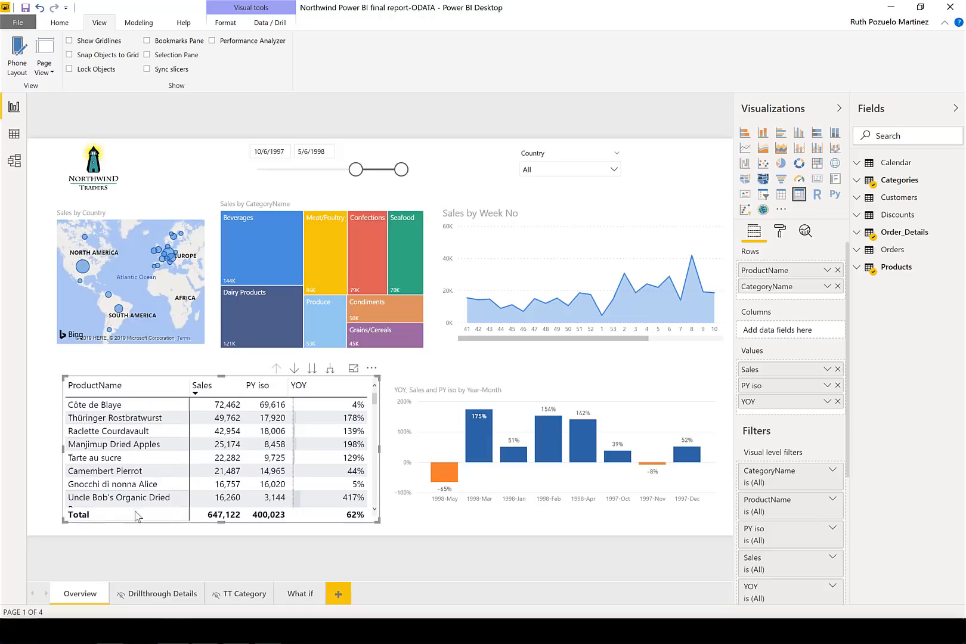
# Step: Select the product matrix and expand its Grand total formatting section
pyautogui.click(779, 232)
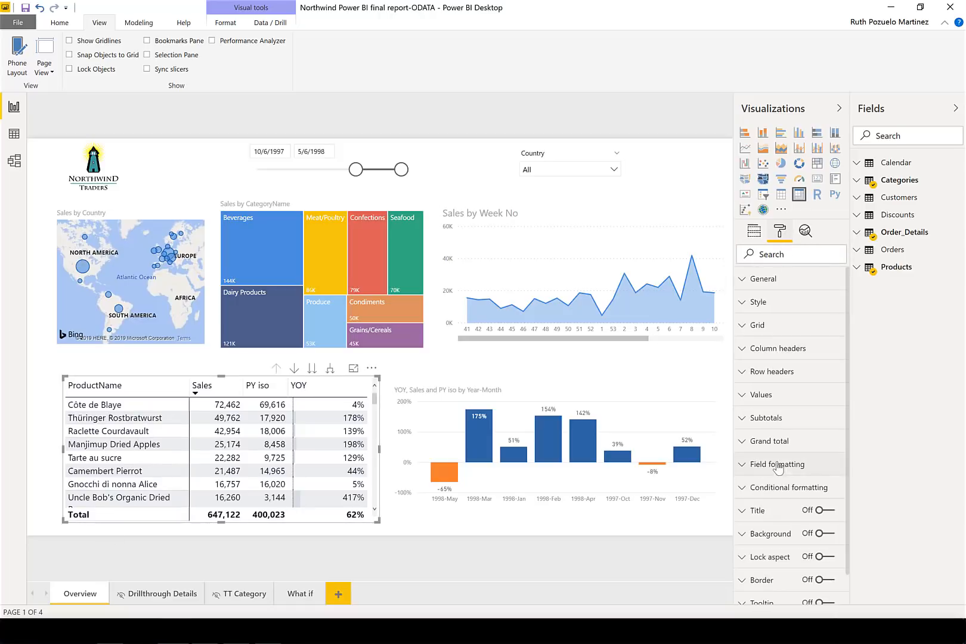
pyautogui.click(770, 441)
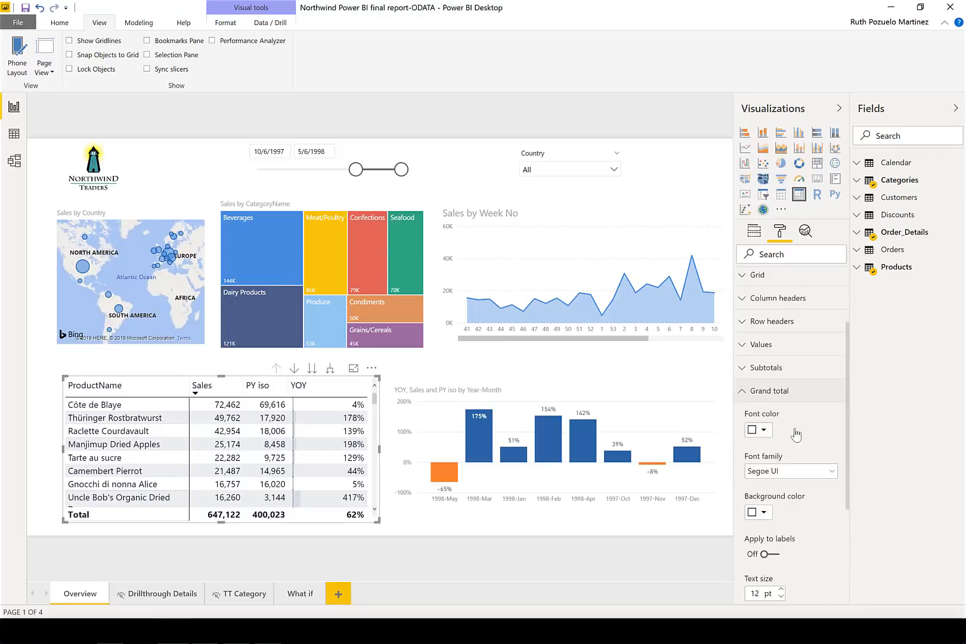
pyautogui.click(769, 390)
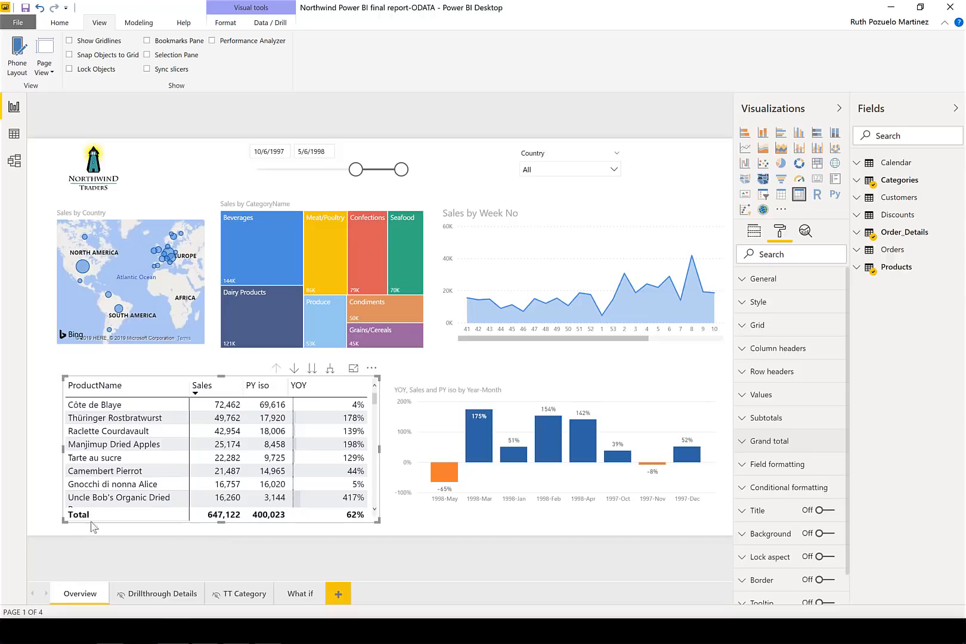
pyautogui.click(769, 429)
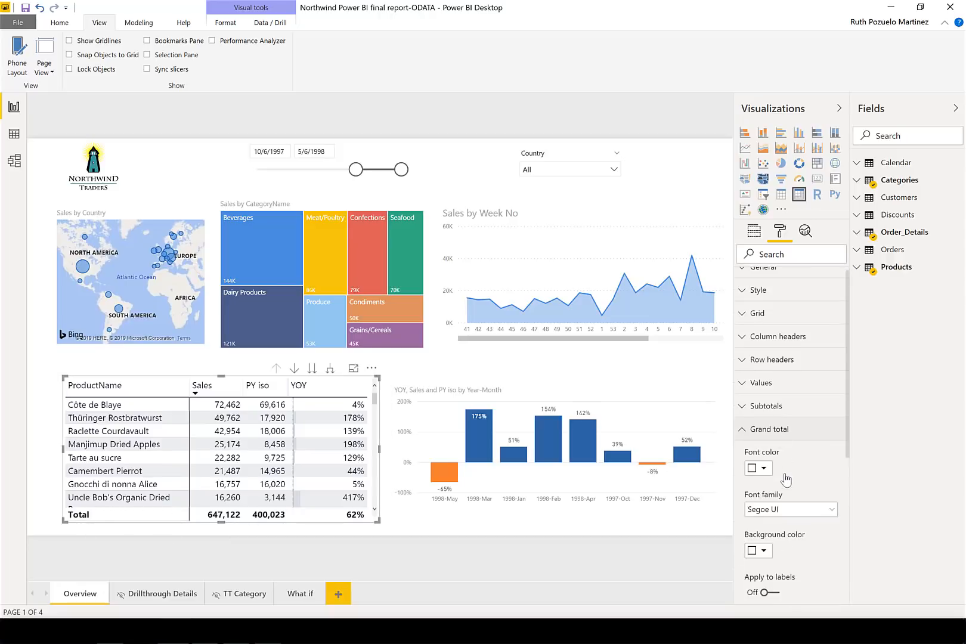
pyautogui.scroll(-3)
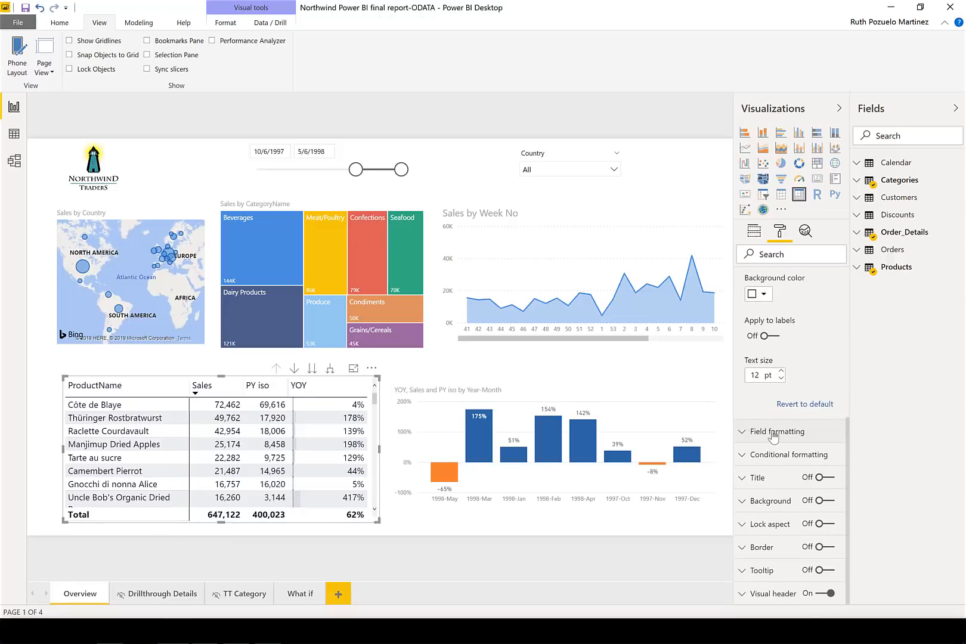
pyautogui.click(779, 432)
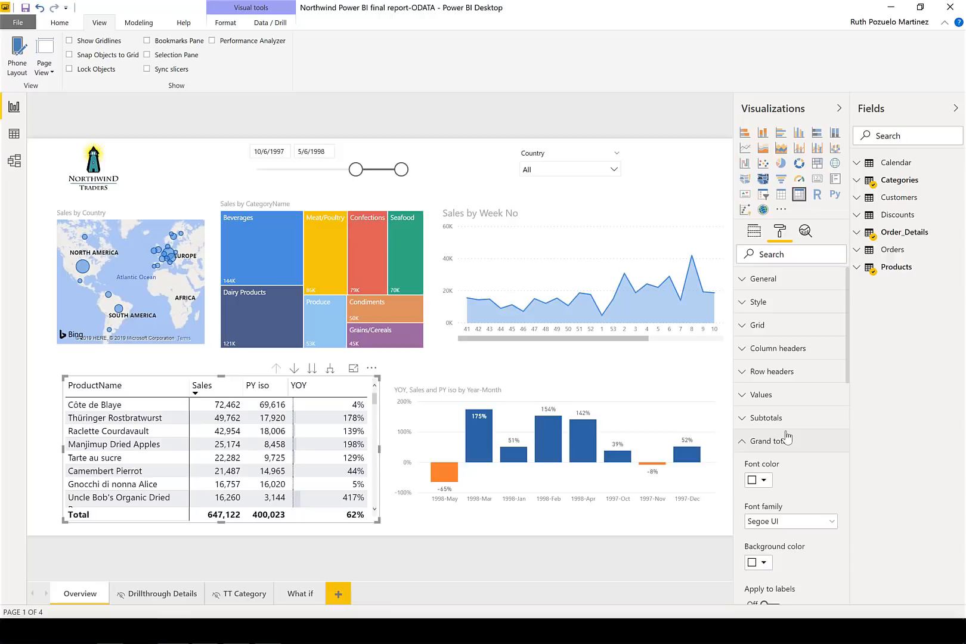
# Step: In Subtotals, replace the Row subtotals label 'Total' with 'all stuff'
pyautogui.click(767, 418)
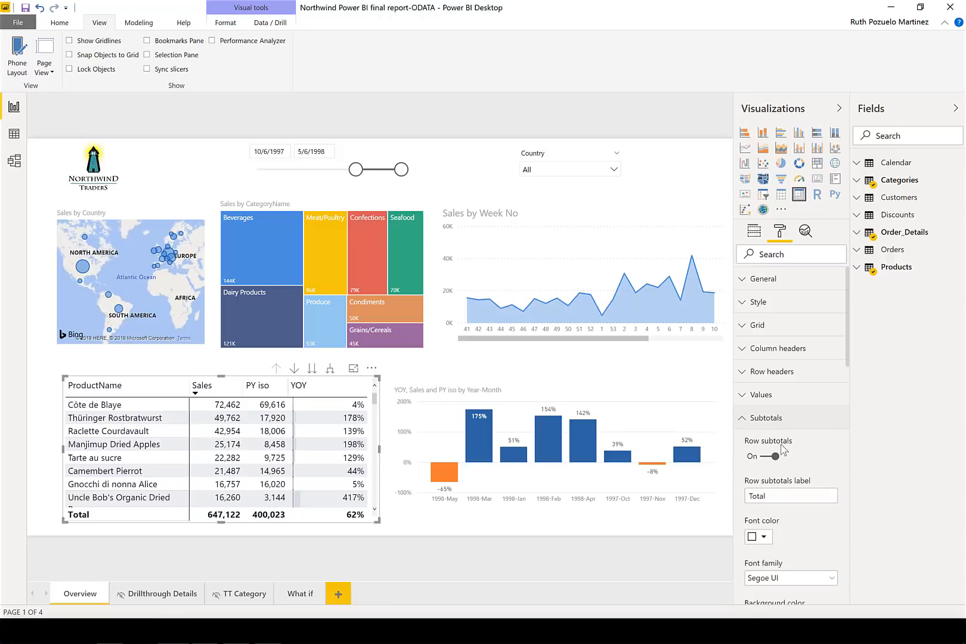
pyautogui.tripleClick(791, 496)
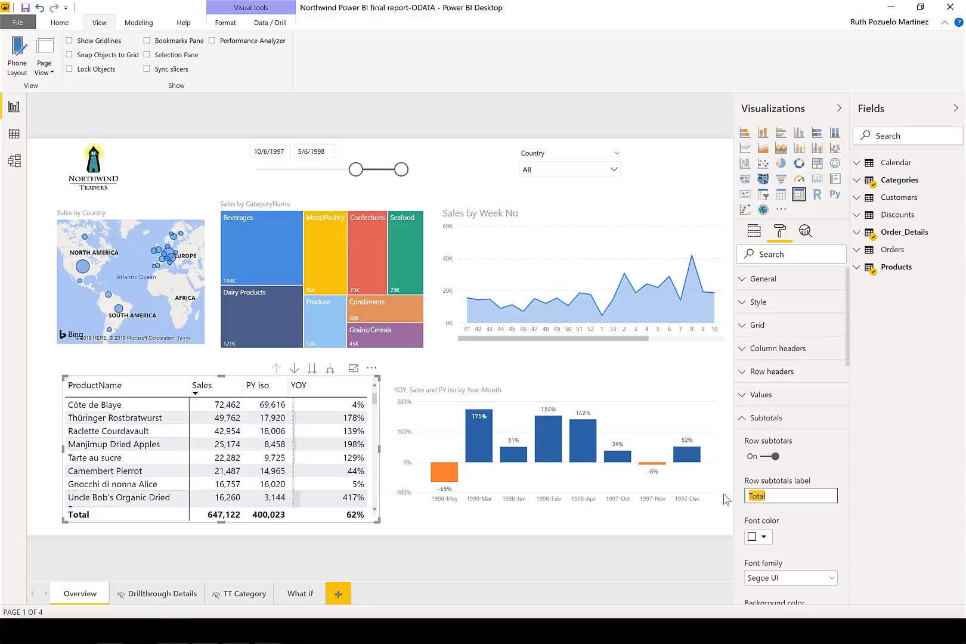
pyautogui.write('all d')
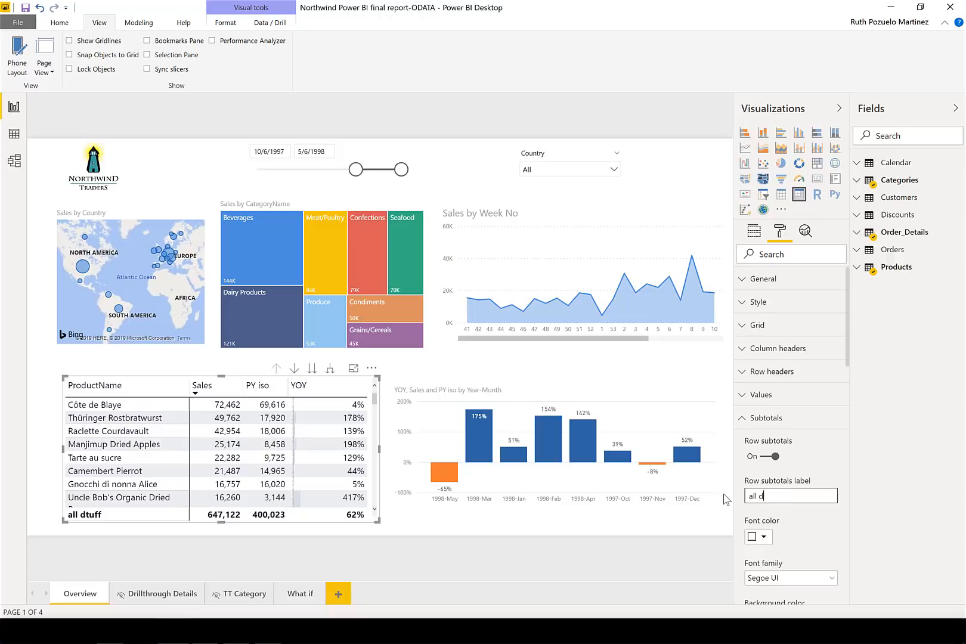
pyautogui.write('stuff')
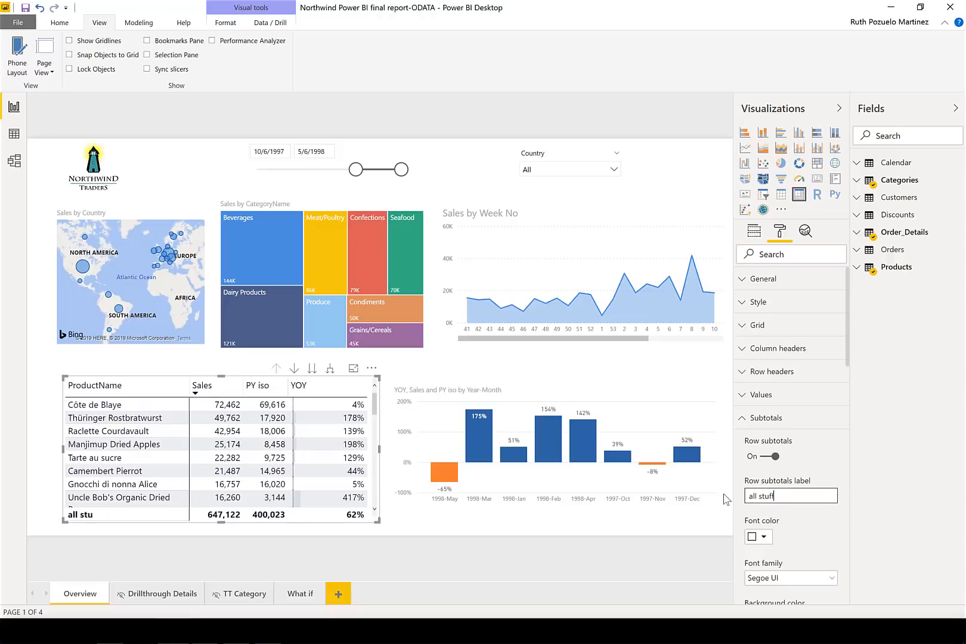